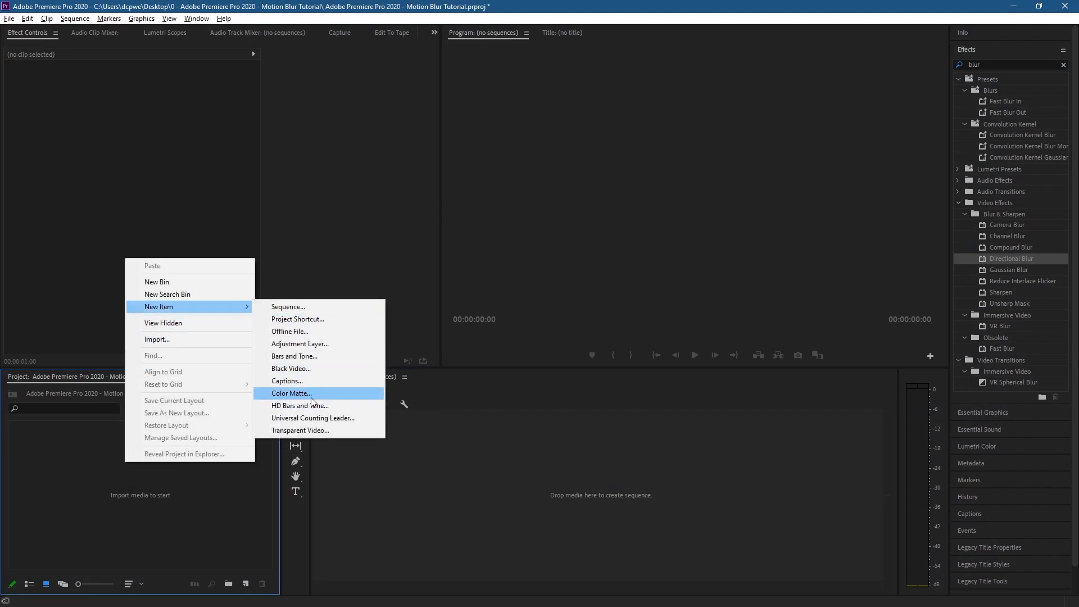
Step: Add a black 1920×1080 Color Matte with the default name 'Color Matte'
click(290, 392)
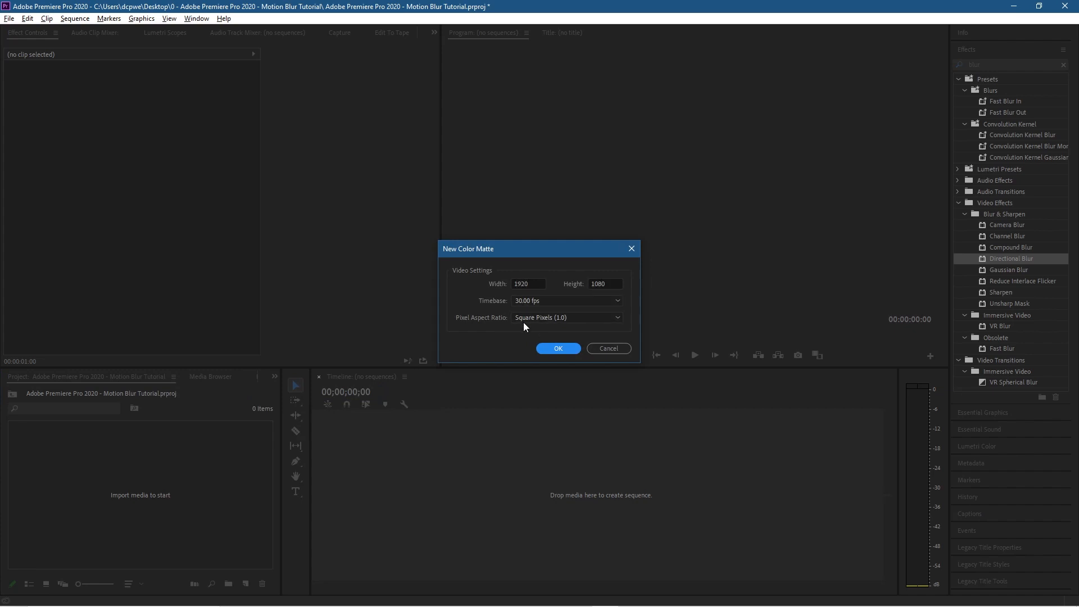
click(558, 349)
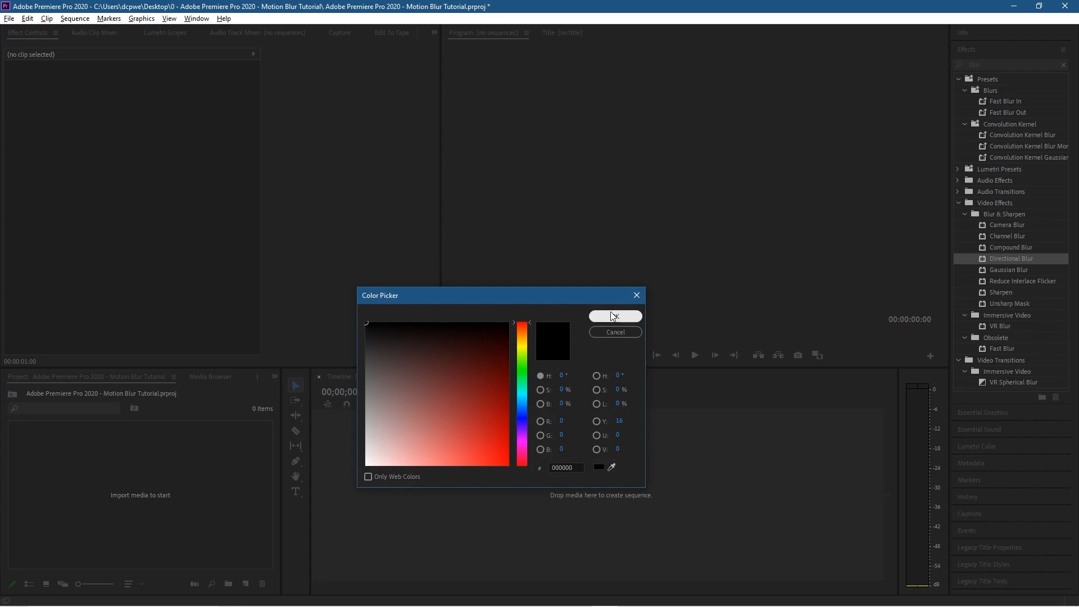
click(614, 315)
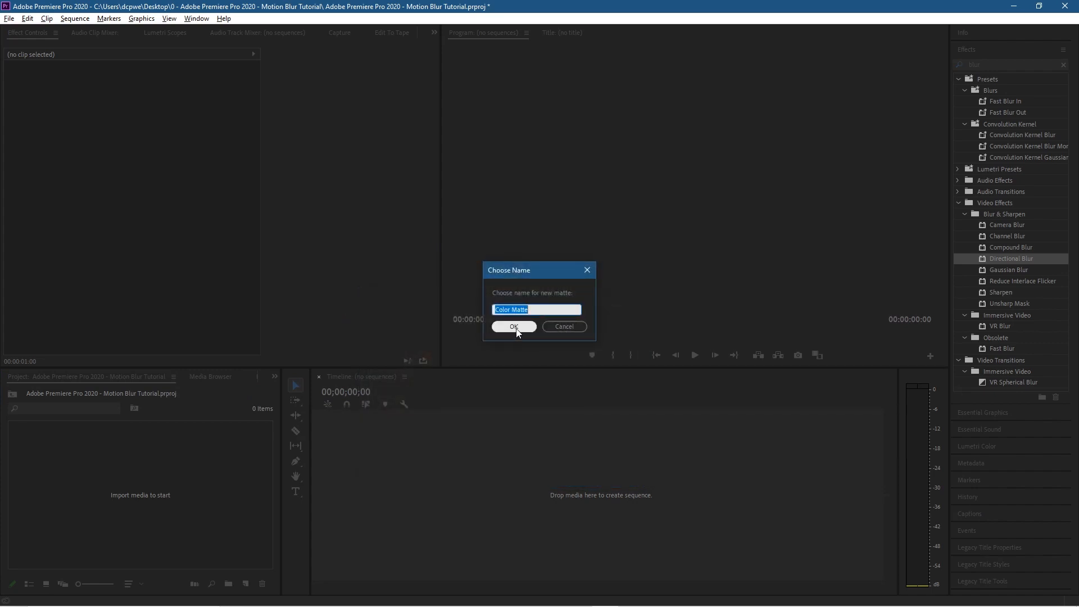
click(512, 326)
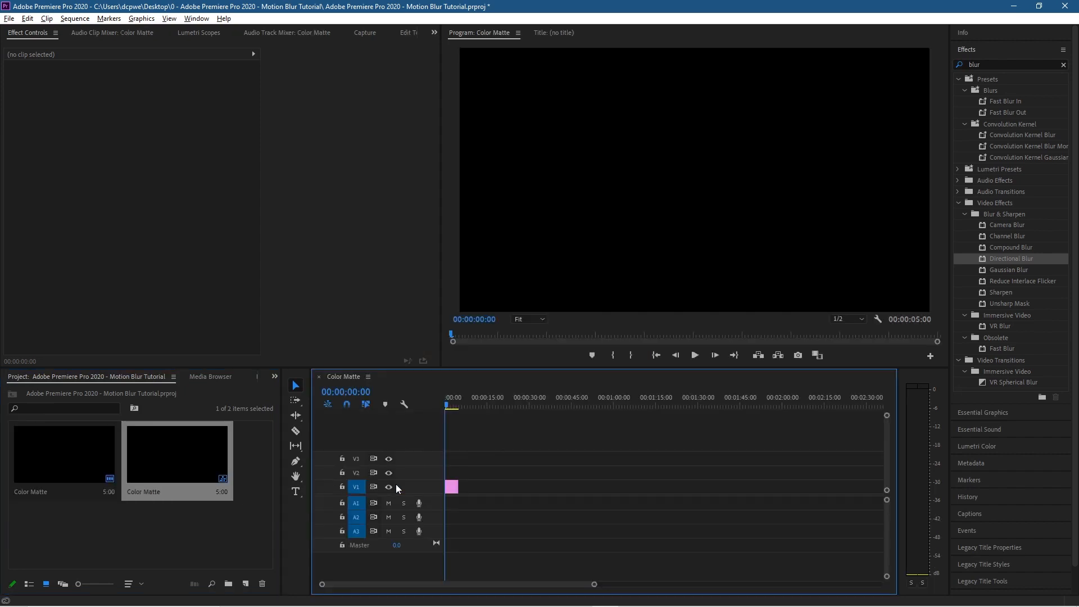
Step: Stretch the Color Matte clip on V1 to end at the 15-second playhead
click(452, 406)
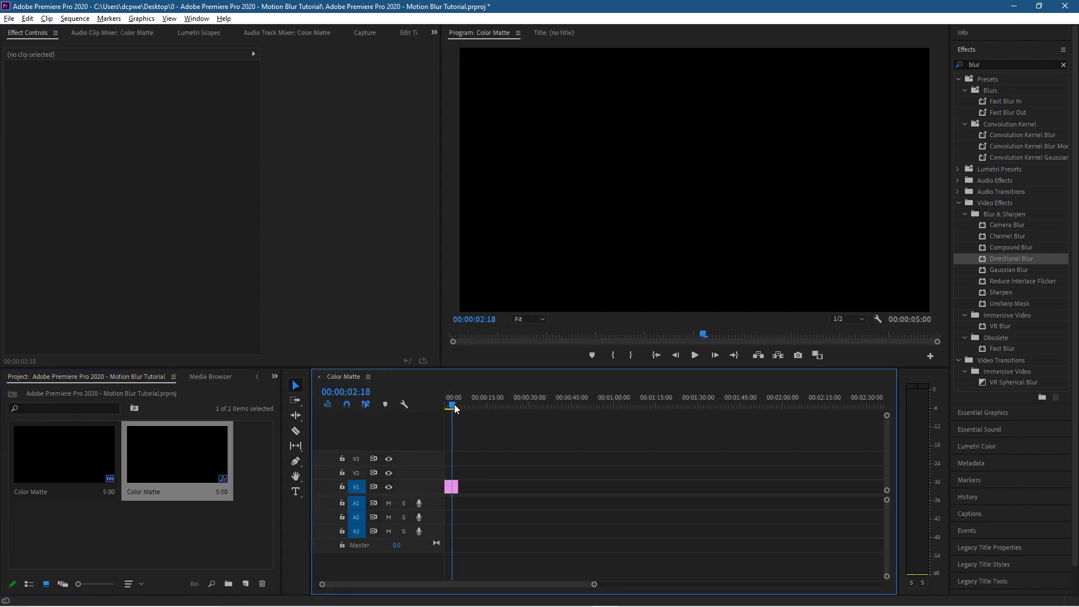
click(483, 405)
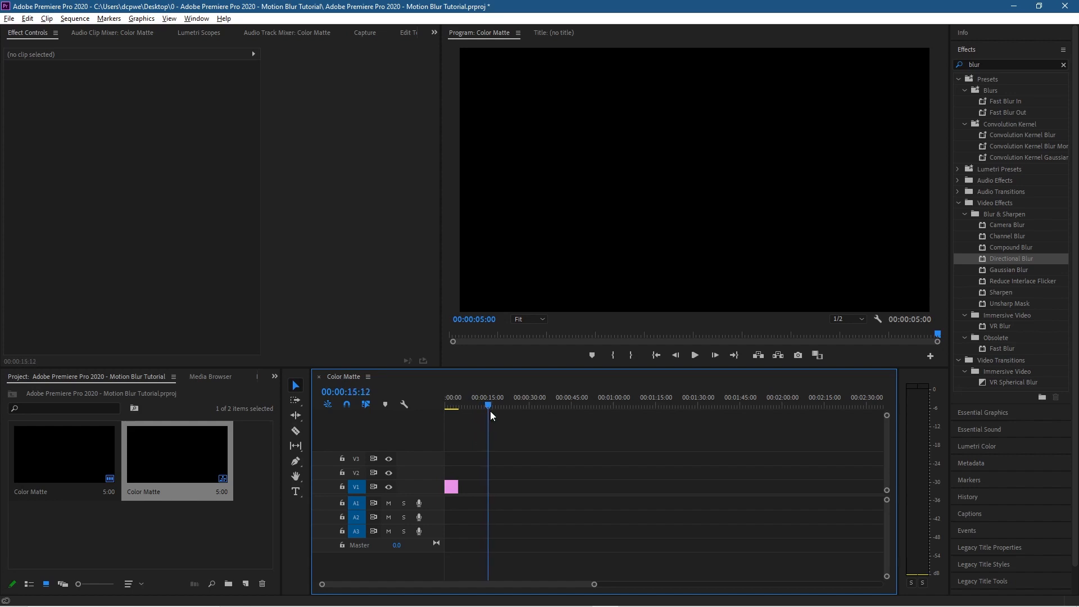
mouse_move(368, 392)
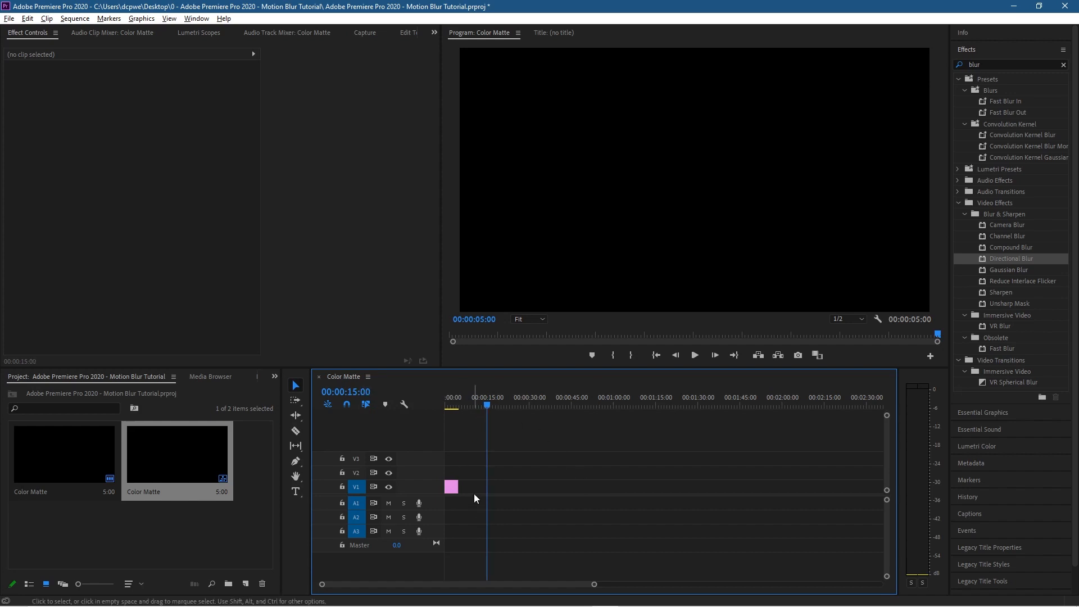
drag(455, 487, 463, 487)
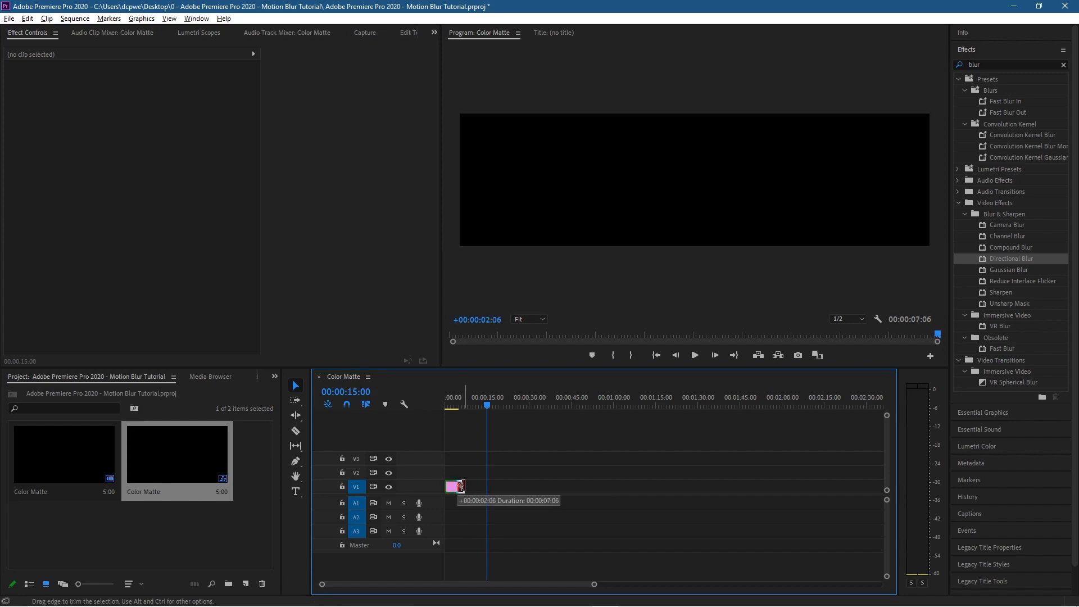
drag(458, 487, 488, 486)
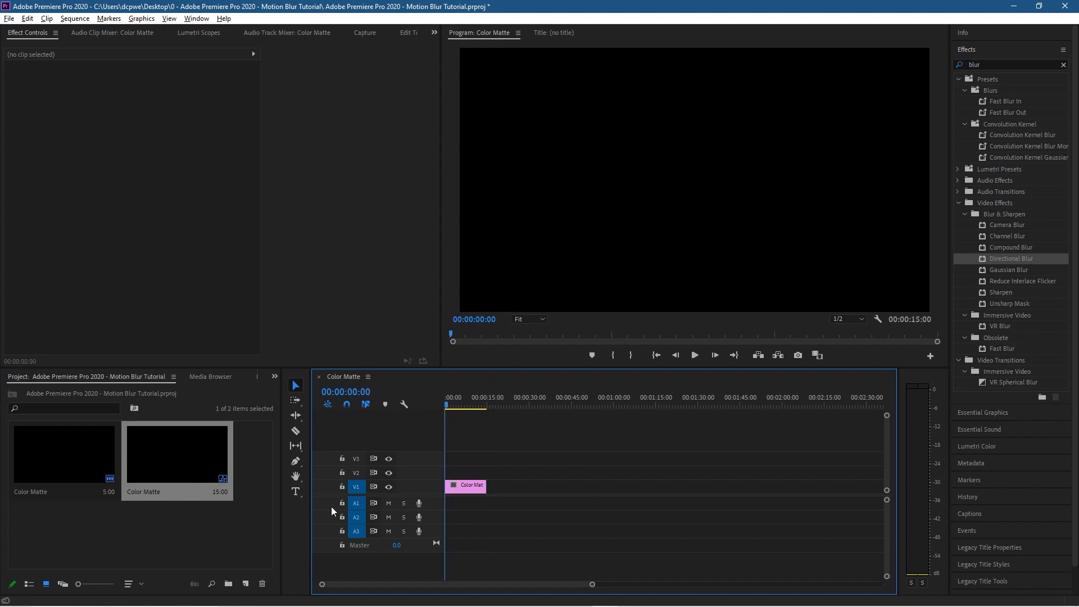
Step: Type 'Motion Blur' as a new text layer in the Program Monitor
click(294, 491)
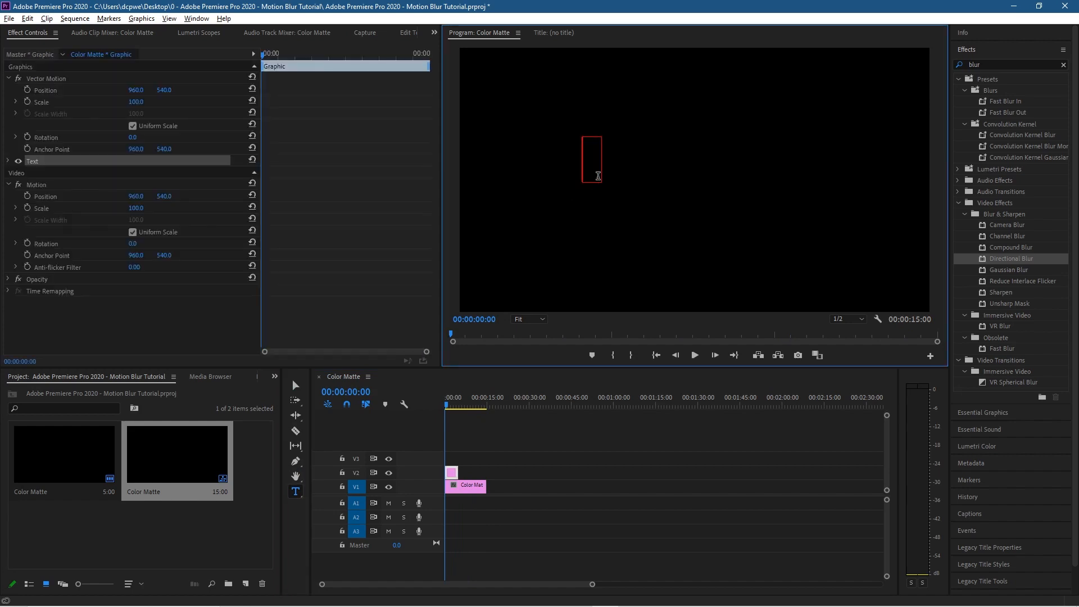
mouse_move(598, 168)
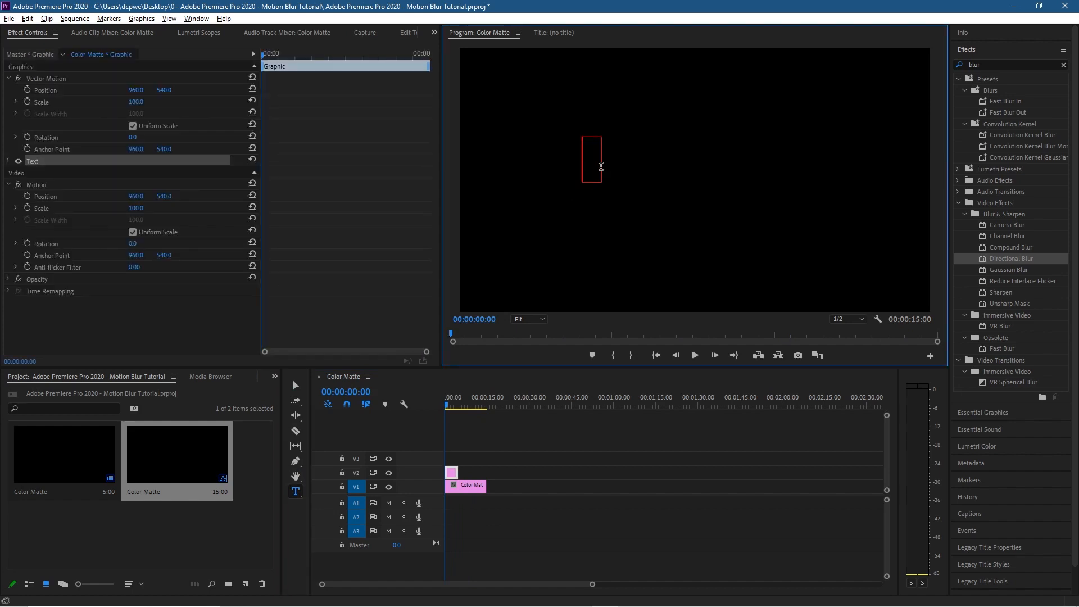
text(Motion Blur)
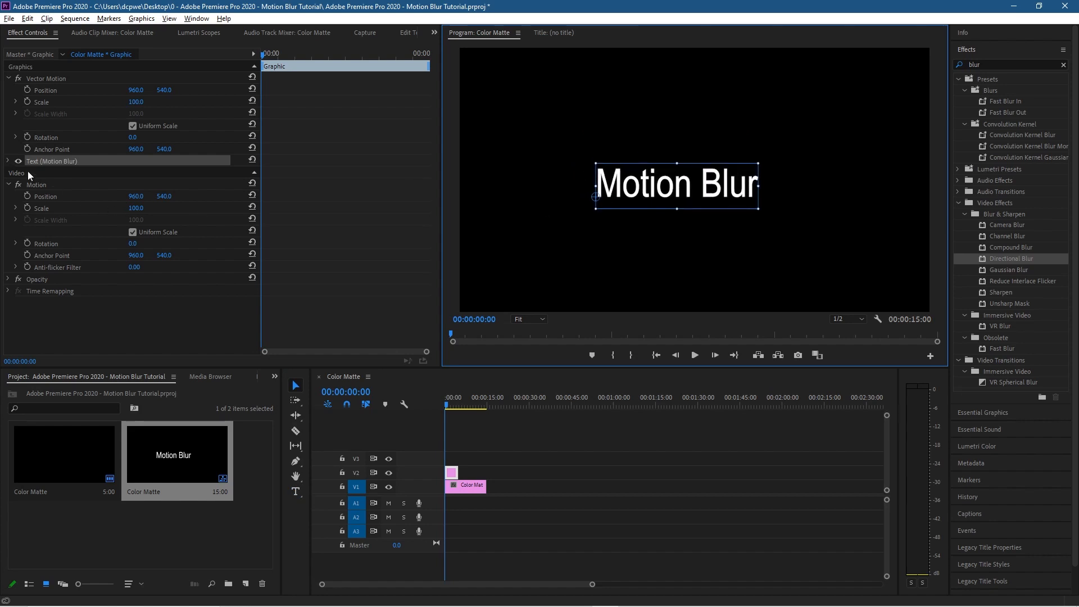
Step: Set the title to Star Jedi at size 146 and drag it to centre
click(8, 160)
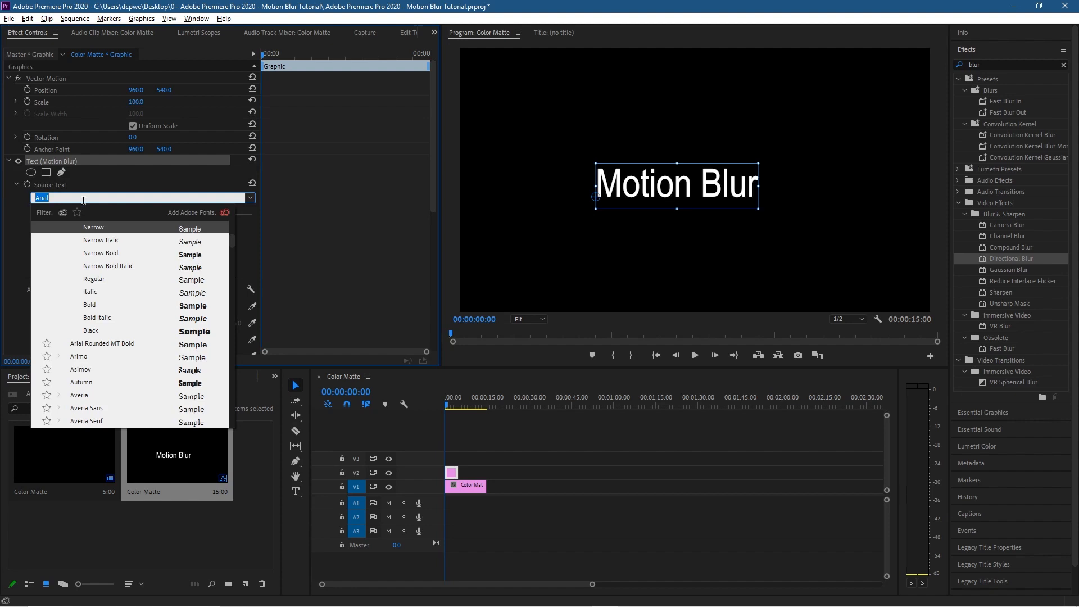
text(star)
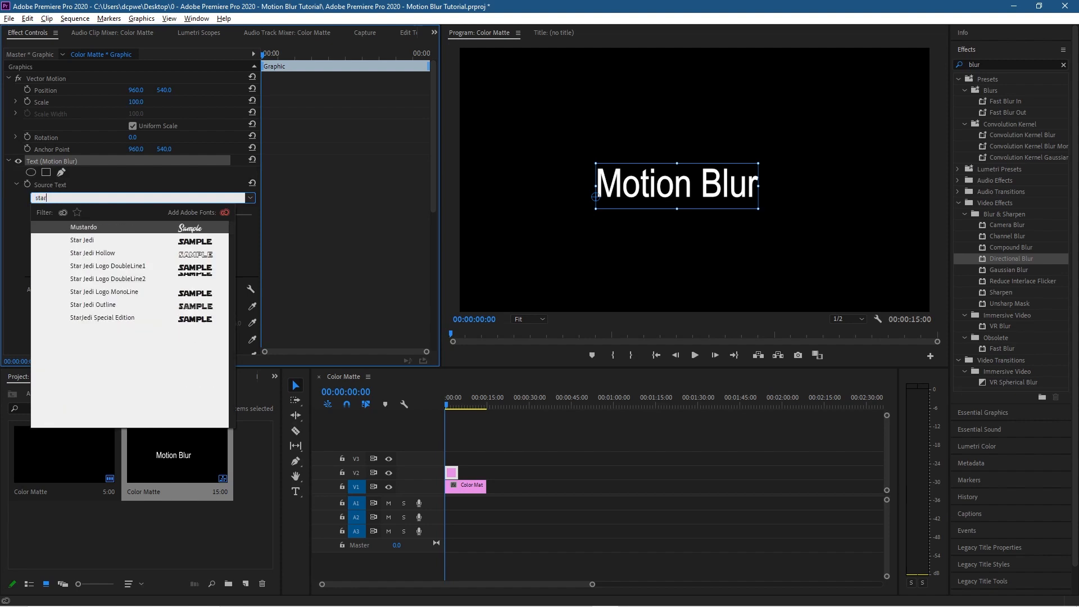
mouse_move(87, 243)
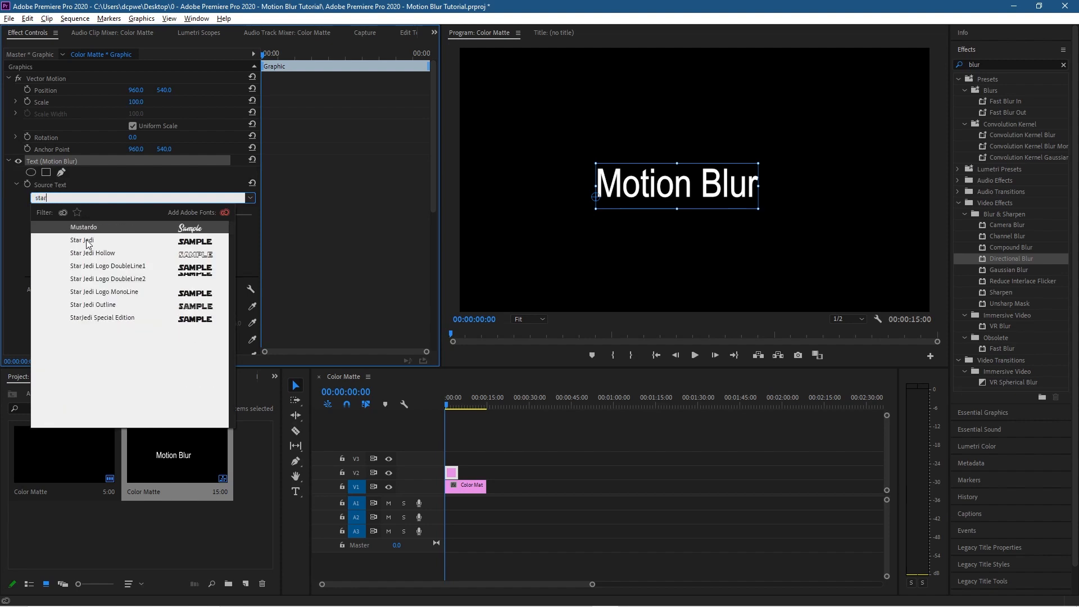
click(81, 240)
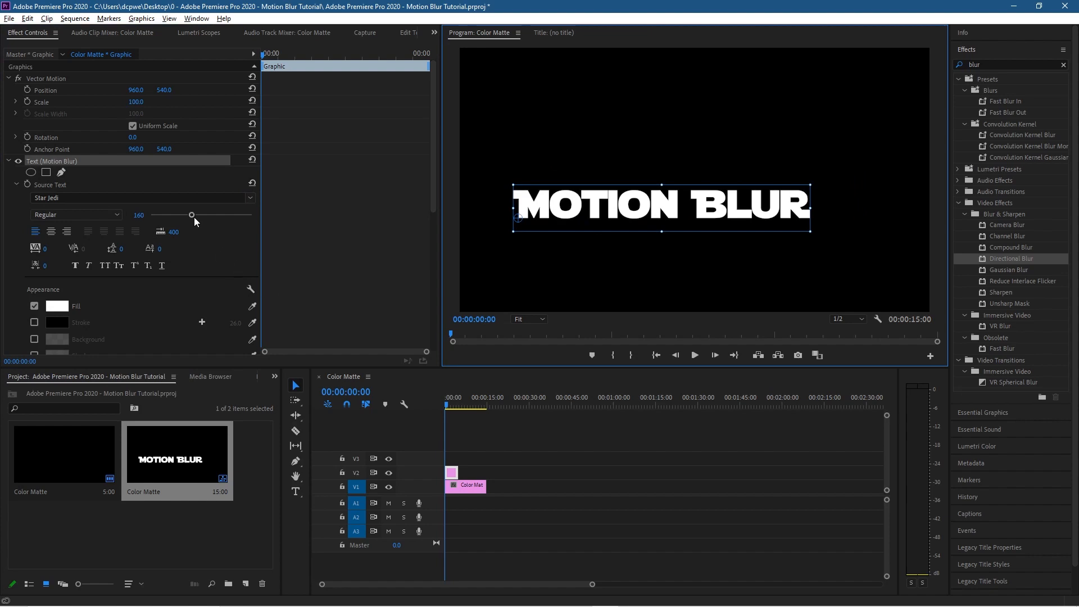
drag(191, 215, 187, 215)
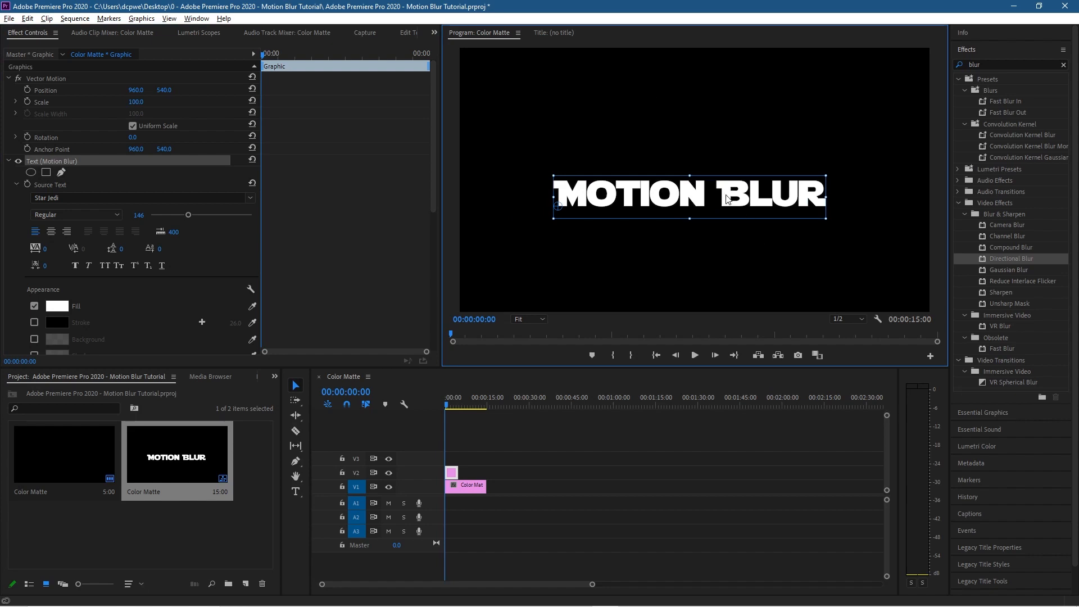
mouse_move(561, 212)
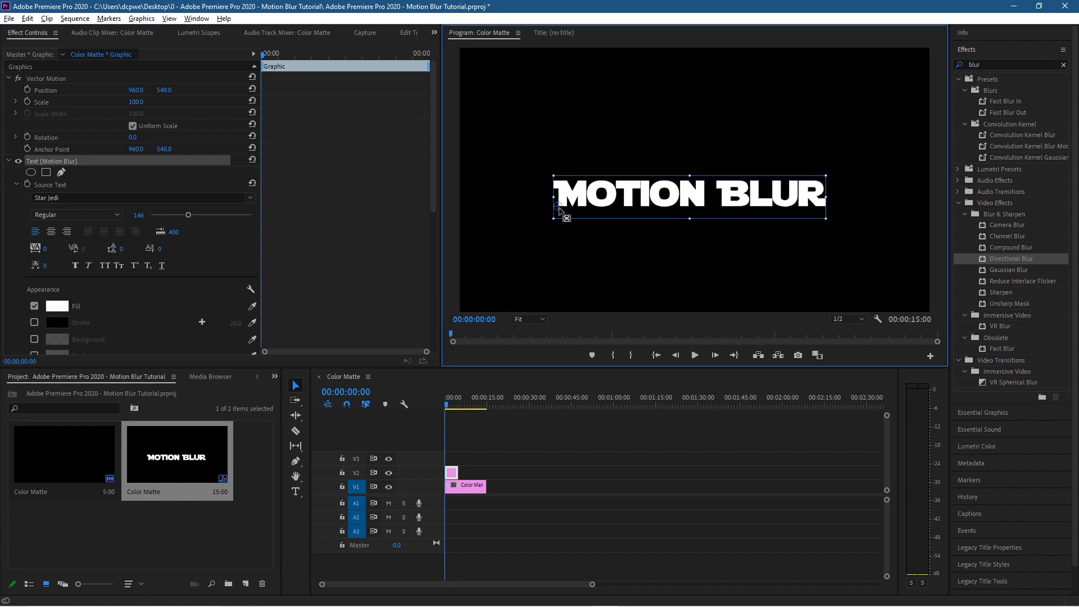
mouse_move(641, 255)
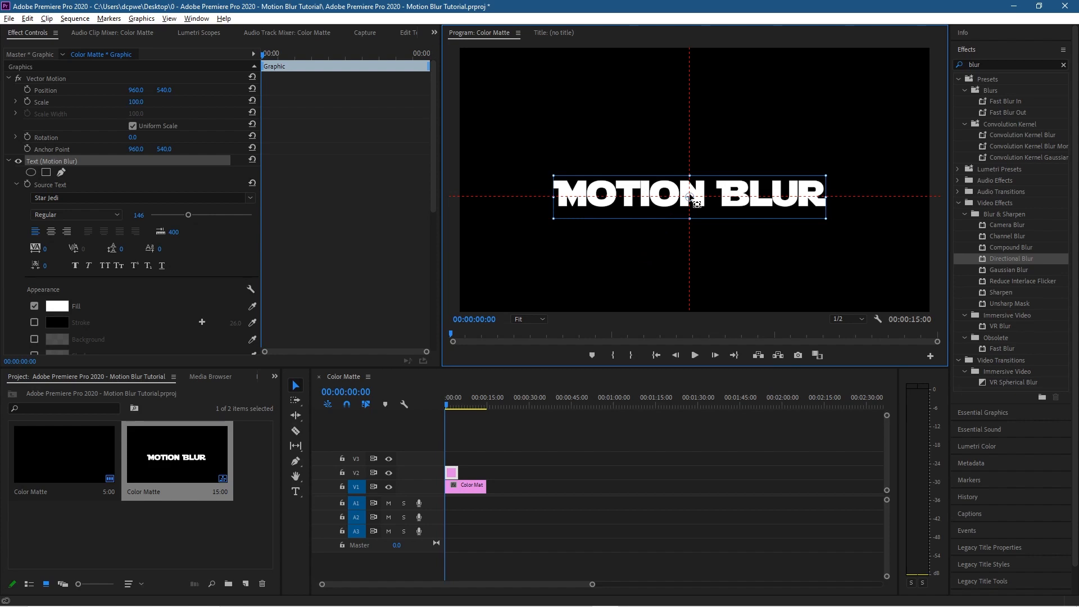
drag(688, 193, 692, 175)
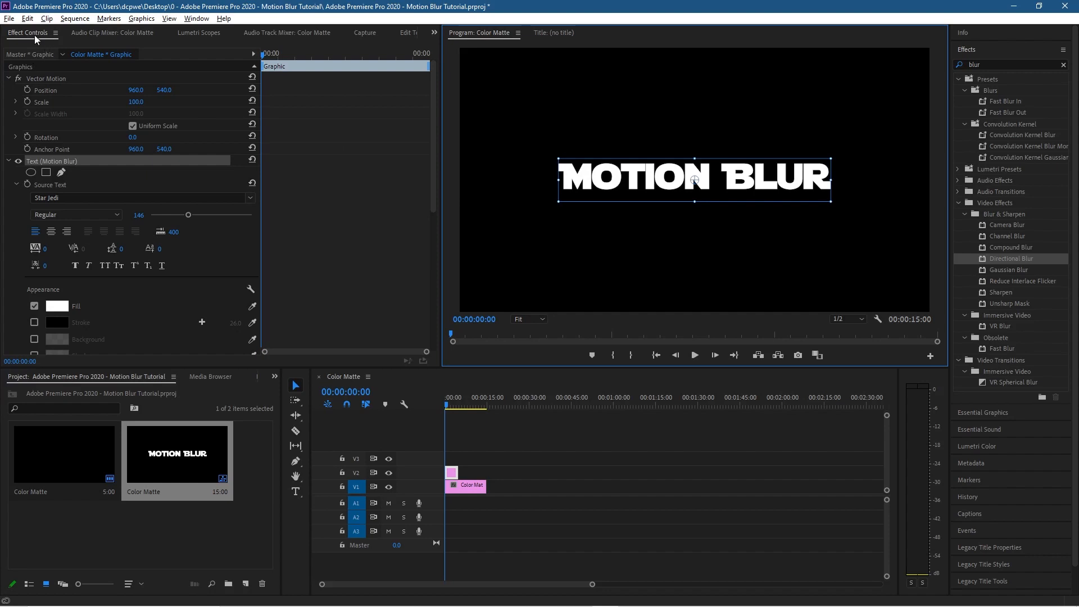
Step: Open the Window menu to list workspace panels
click(196, 18)
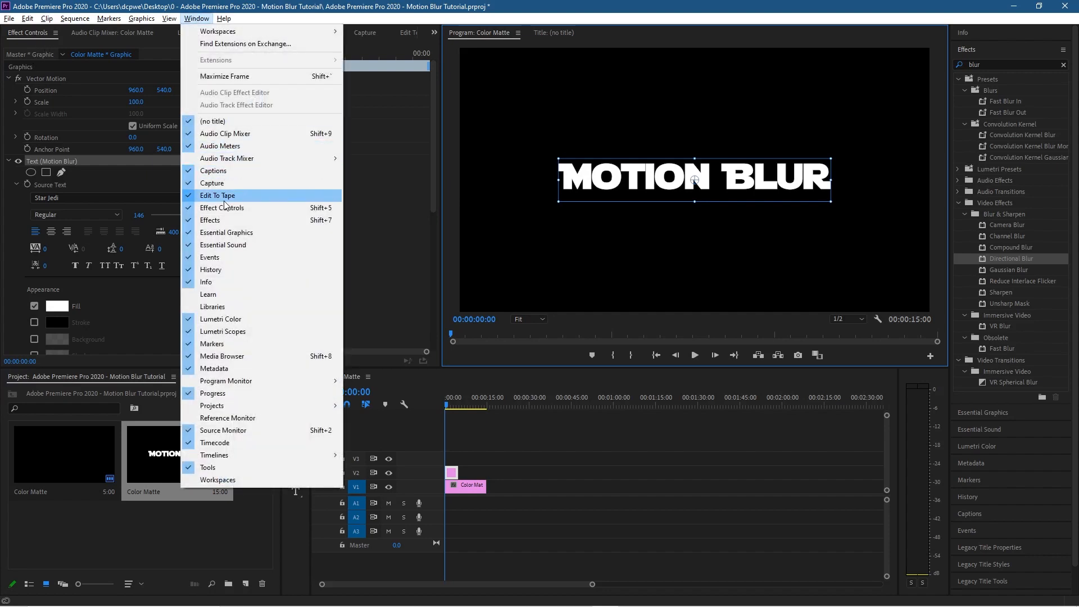
mouse_move(234, 196)
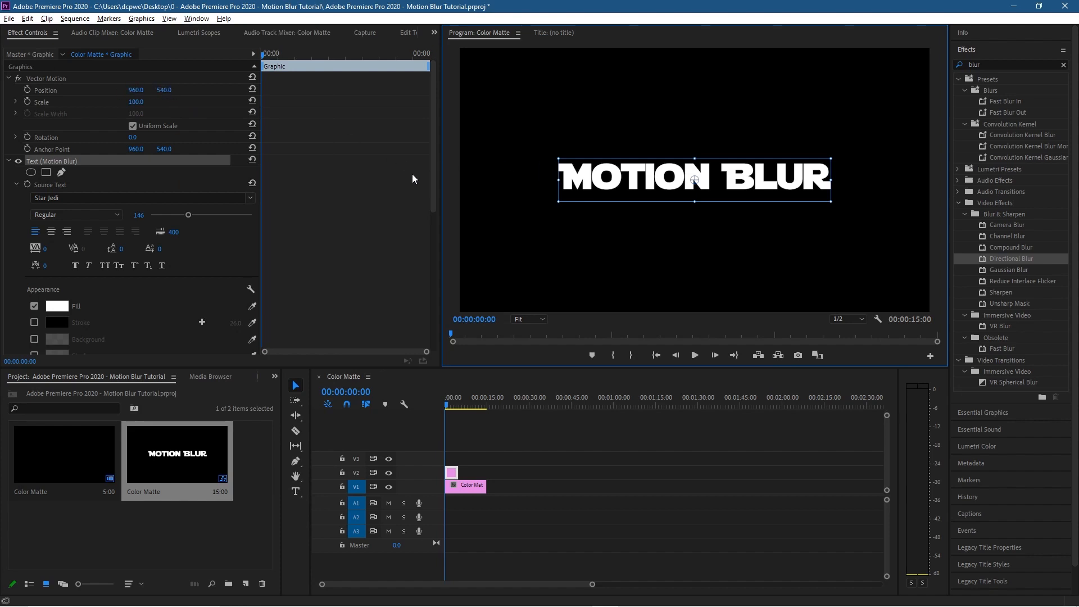
mouse_move(673, 142)
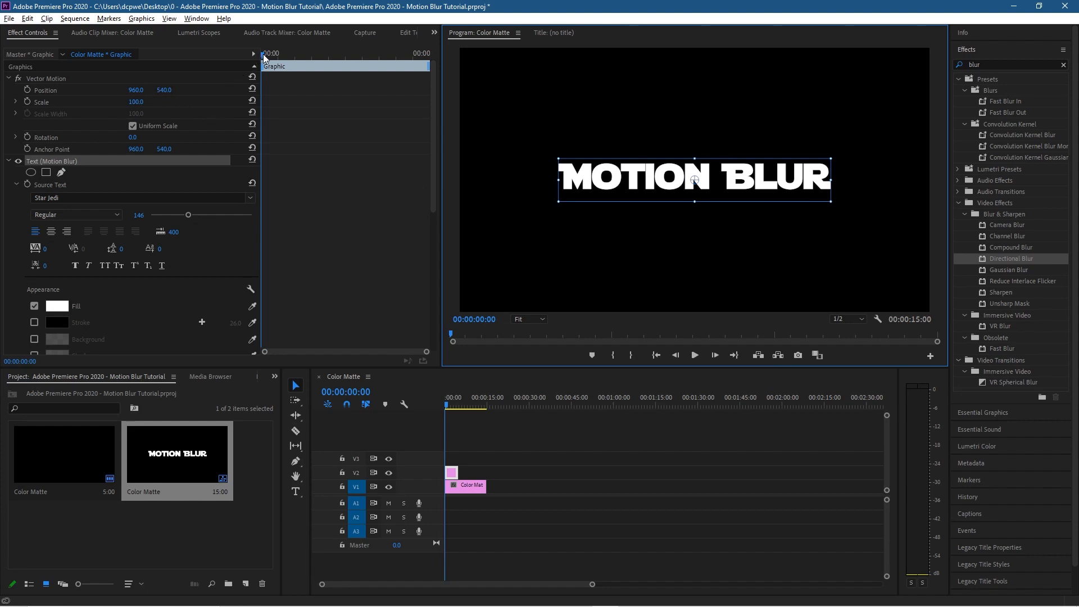
mouse_move(274, 119)
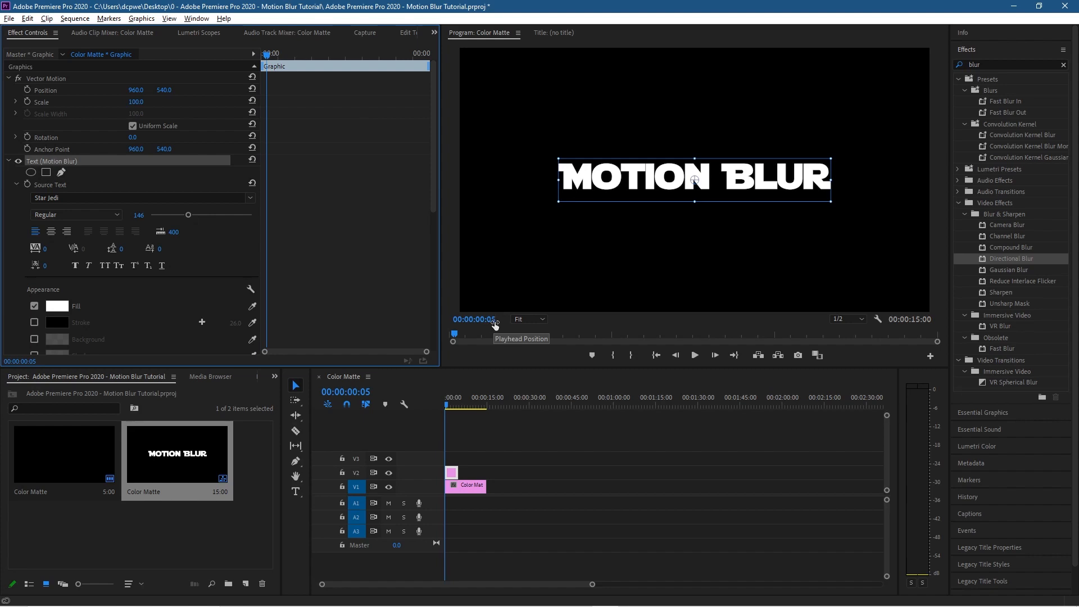
mouse_move(29, 94)
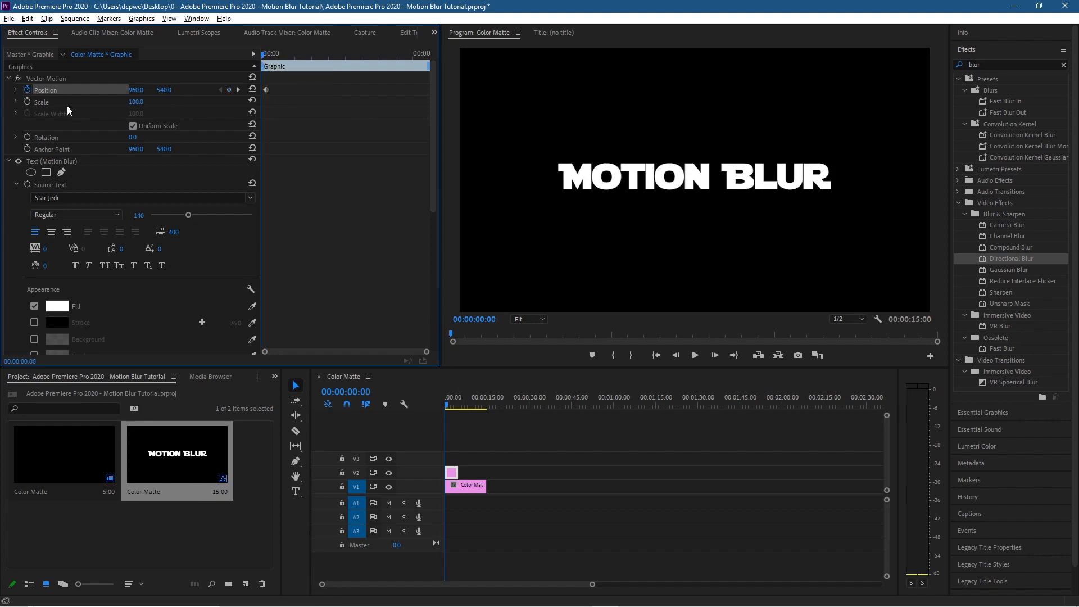
mouse_move(236, 90)
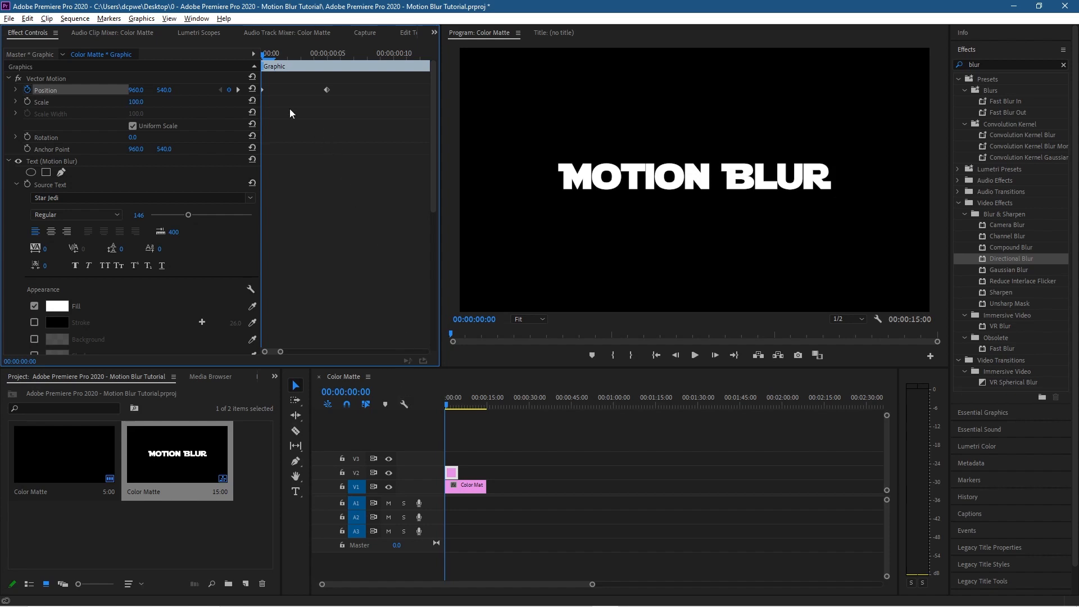
mouse_move(632, 176)
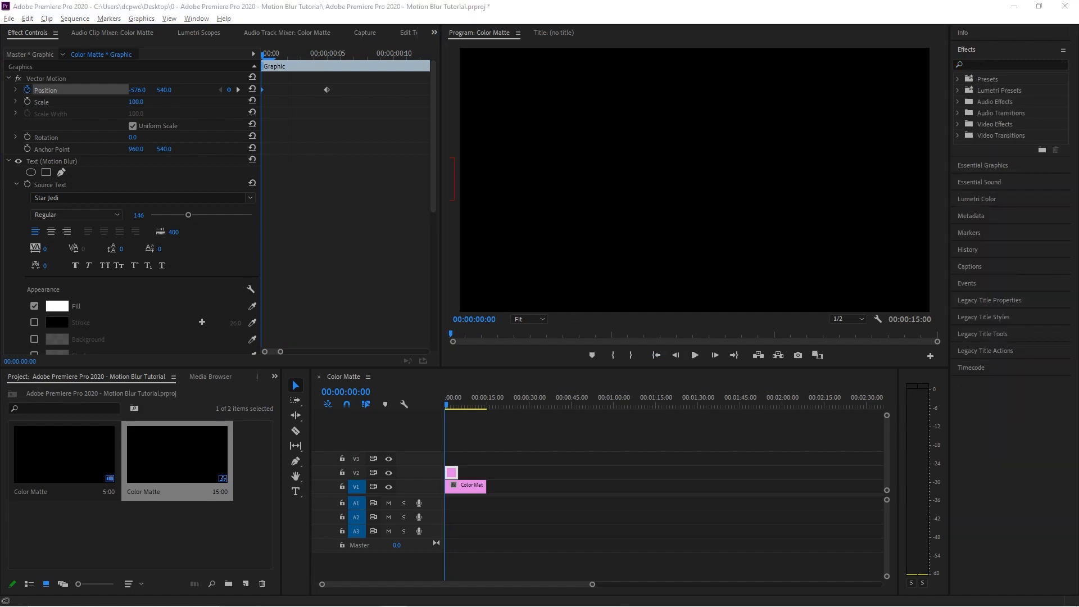
Step: Search the Effects panel for 'blur' to find Directional Blur
click(1009, 64)
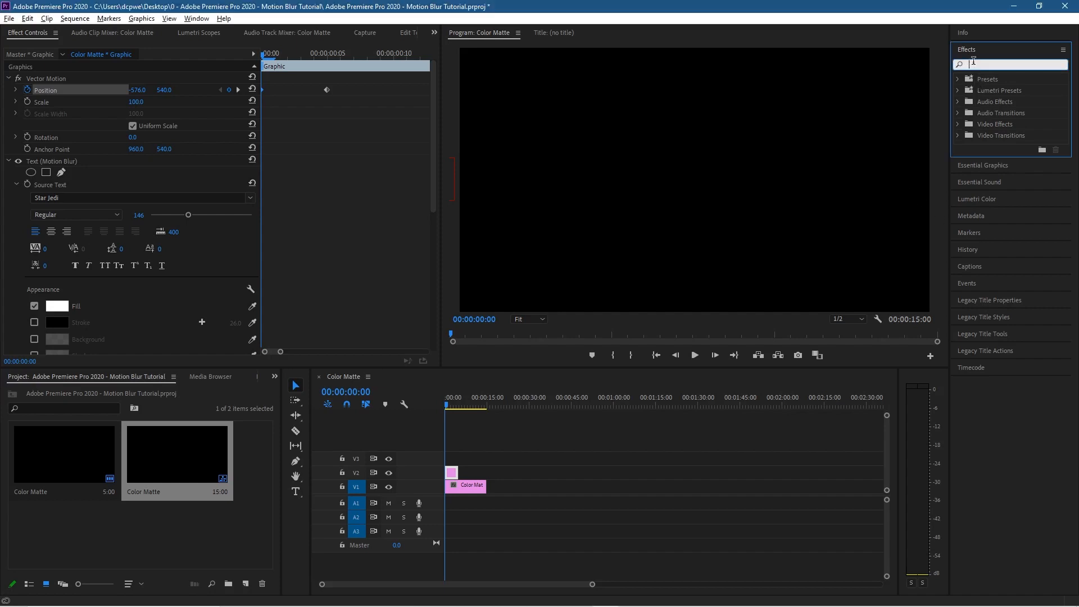
click(196, 19)
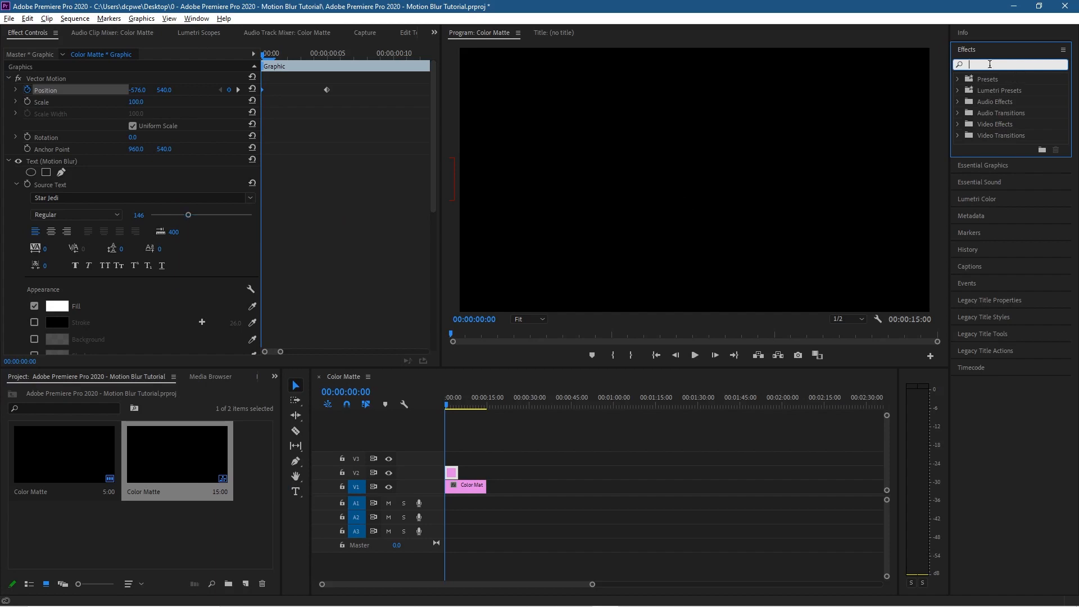
text(blur)
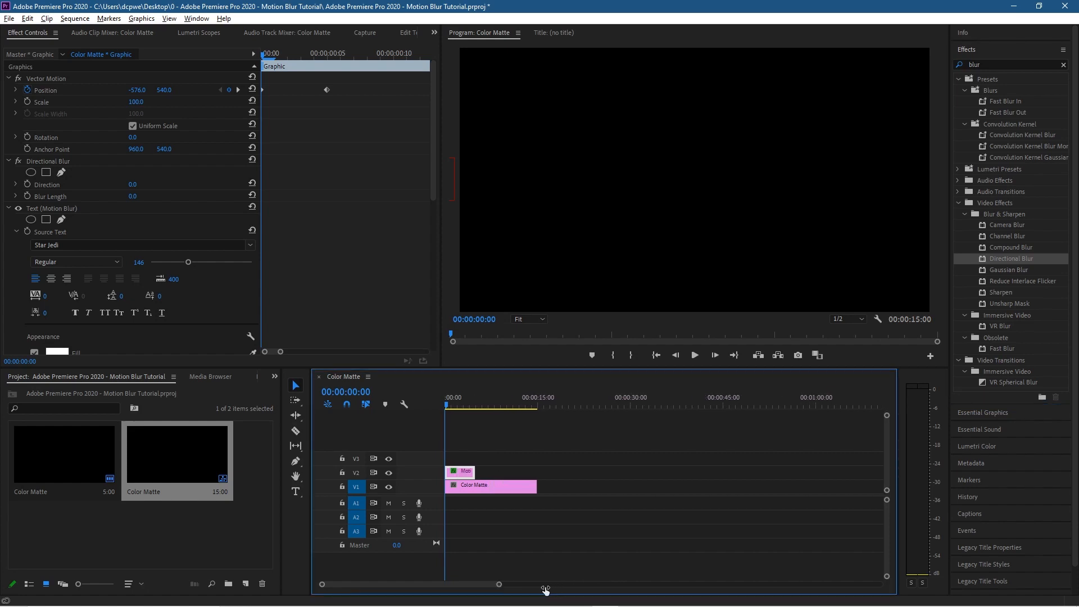
Step: Set Directional Blur to 90° direction and 110 blur length on the title
drag(543, 585, 497, 585)
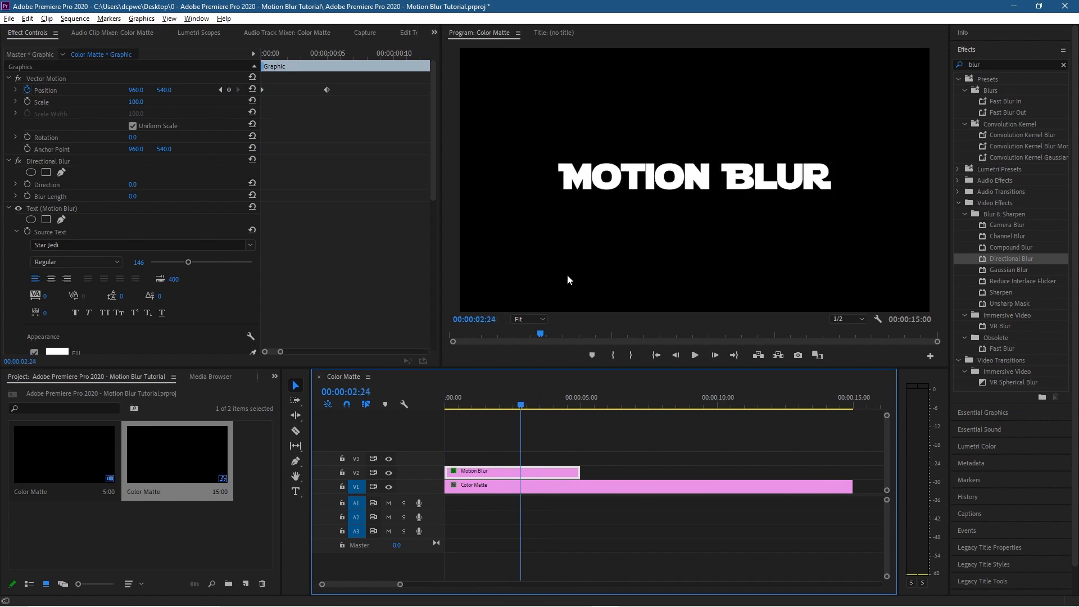
mouse_move(151, 193)
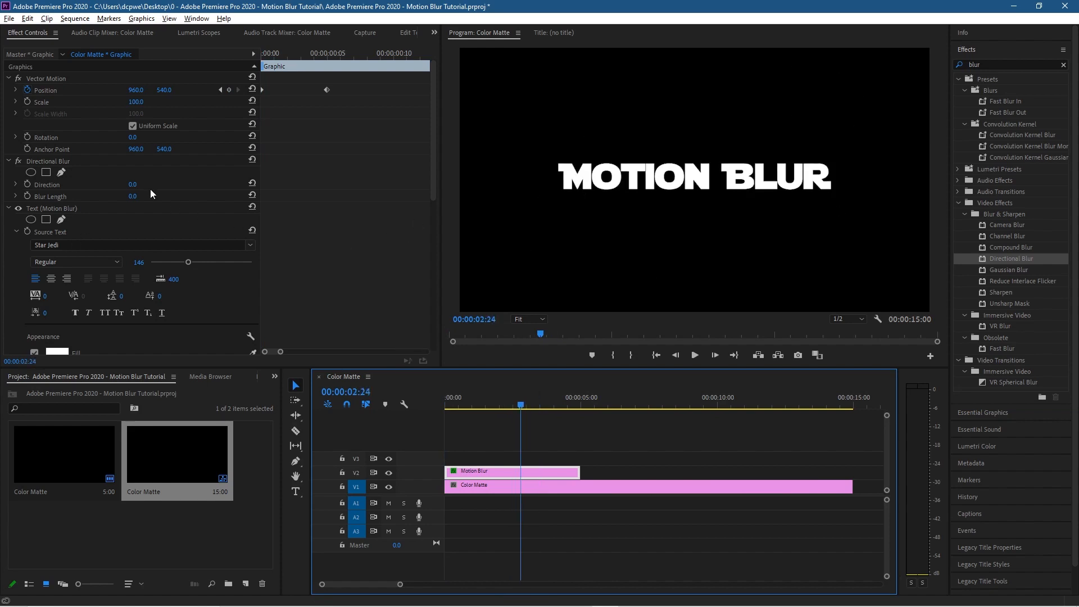
mouse_move(598, 174)
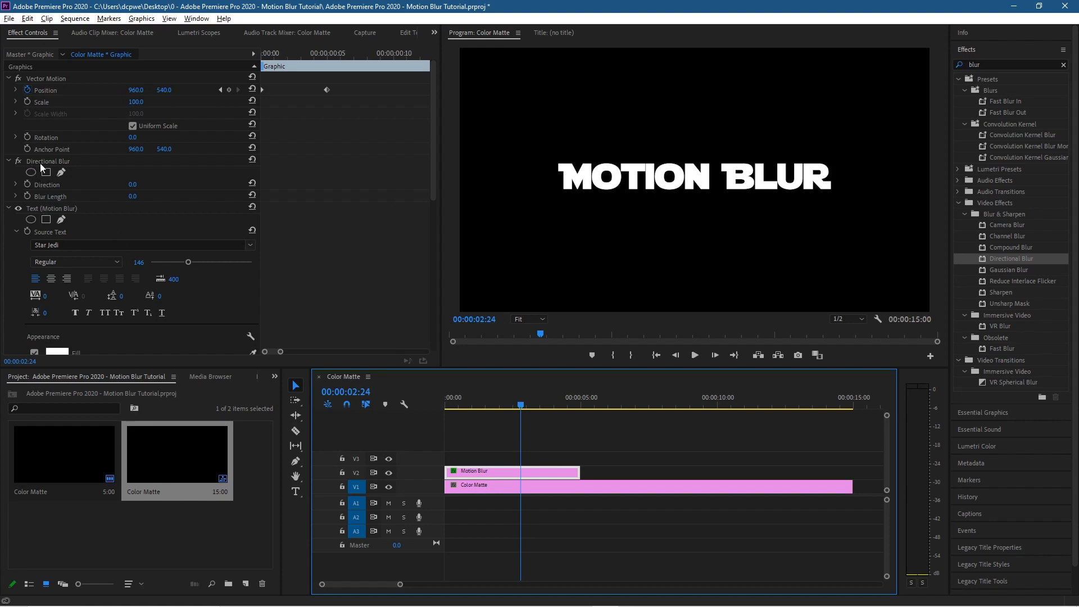
mouse_move(48, 188)
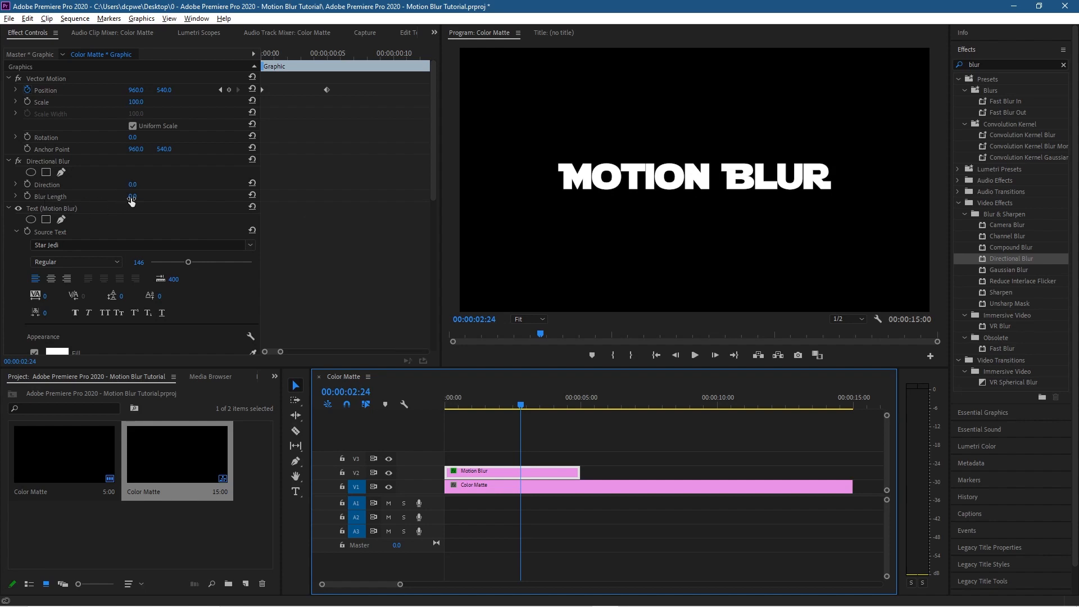
drag(132, 196, 132, 196)
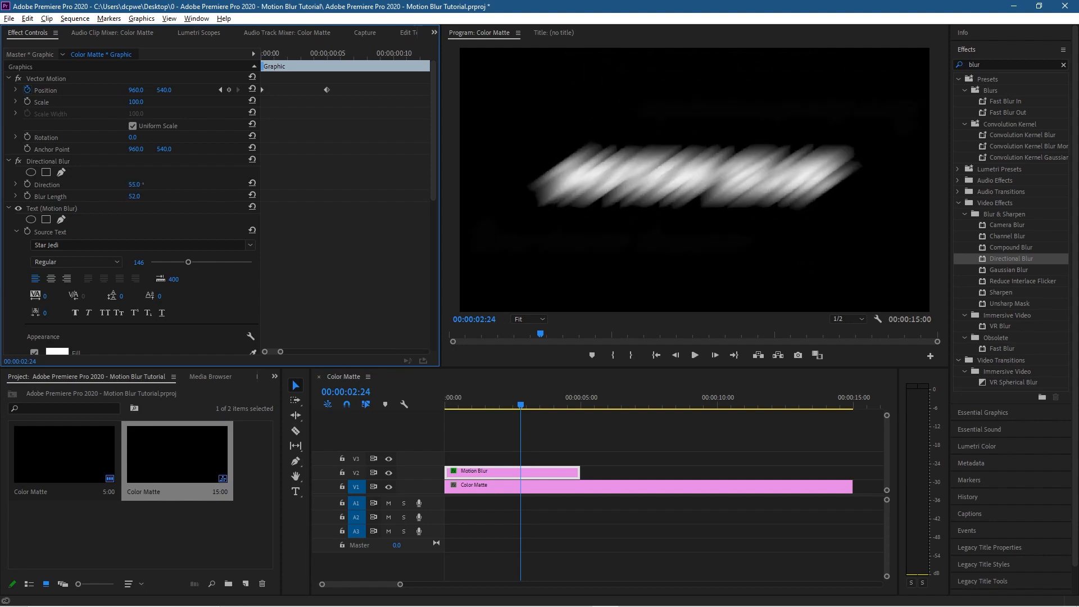
click(134, 184)
text(90)
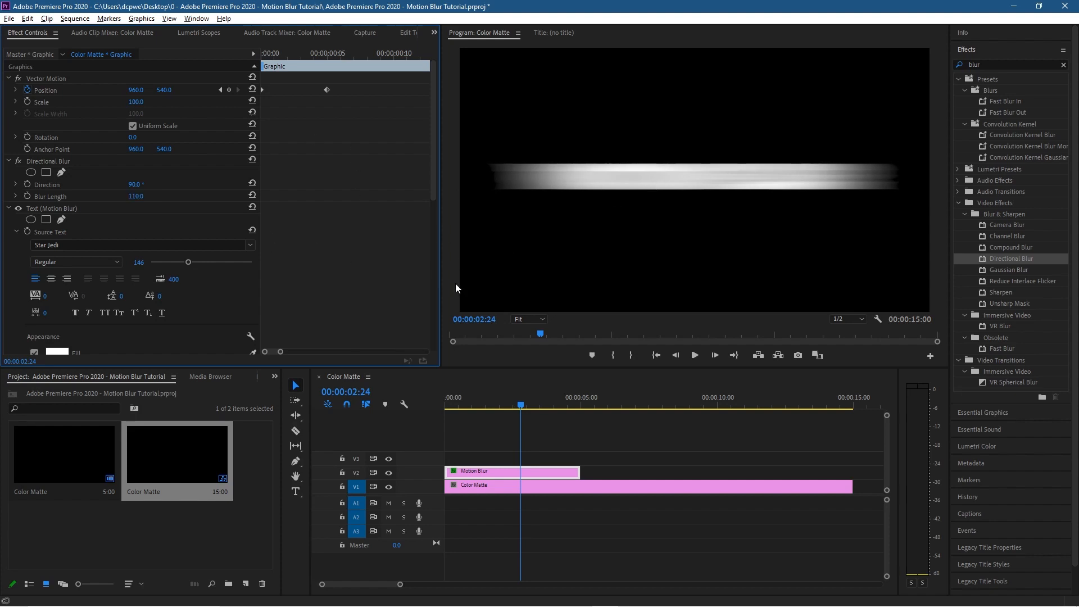
mouse_move(330, 169)
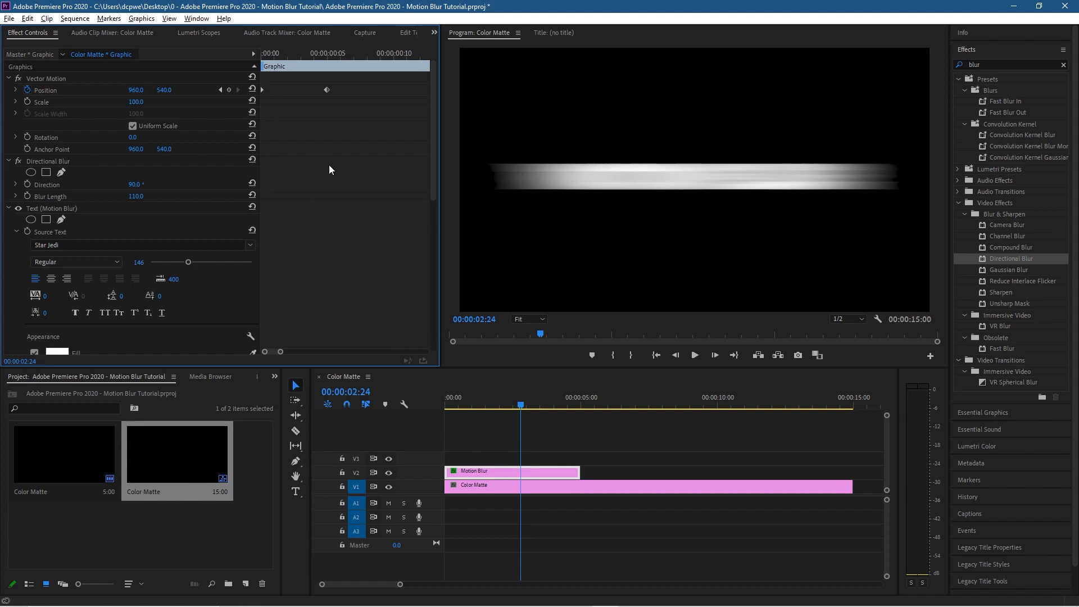
mouse_move(324, 76)
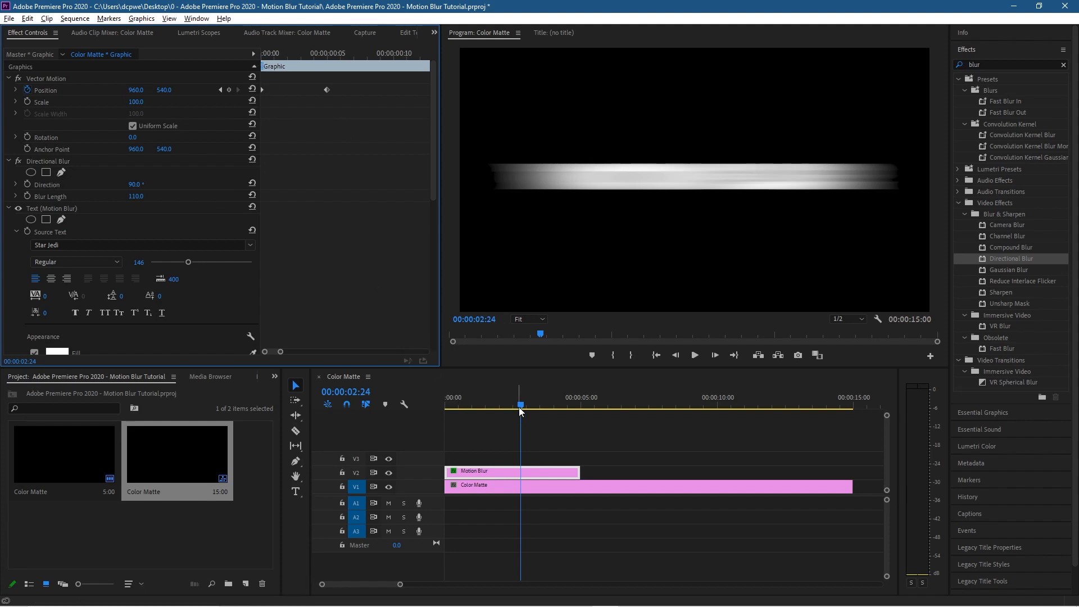
Step: Keyframe Blur Length from 110 at frame 0 to 0 at frame 5
click(446, 397)
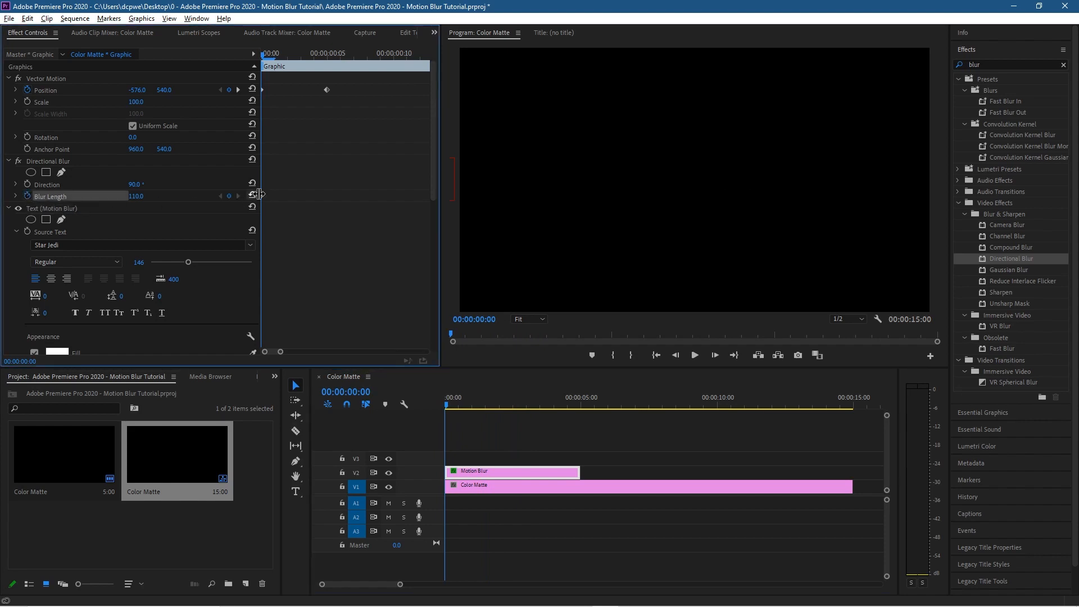
mouse_move(237, 93)
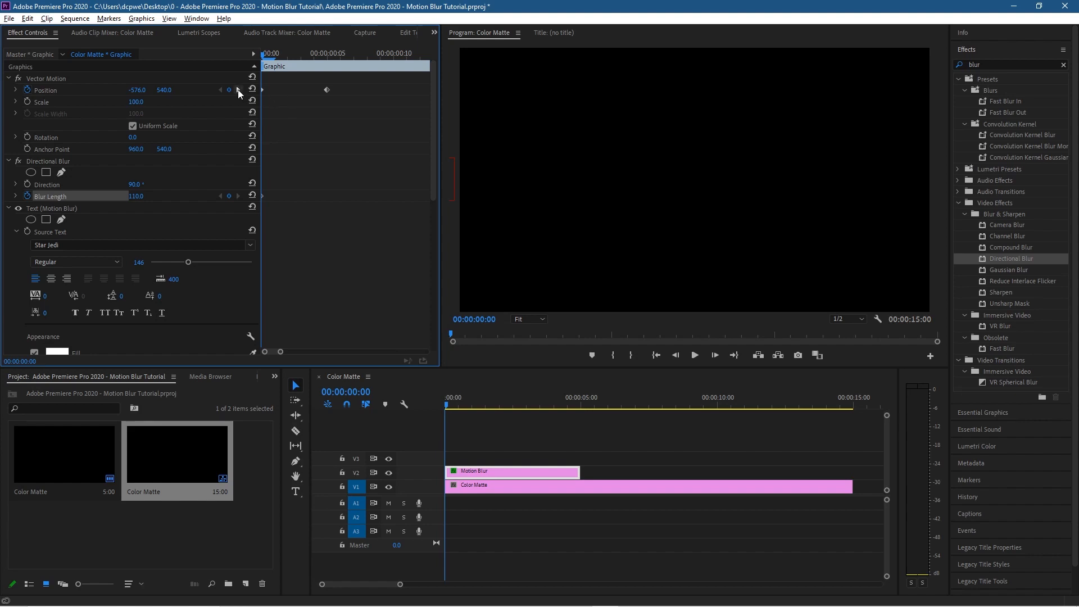
mouse_move(238, 90)
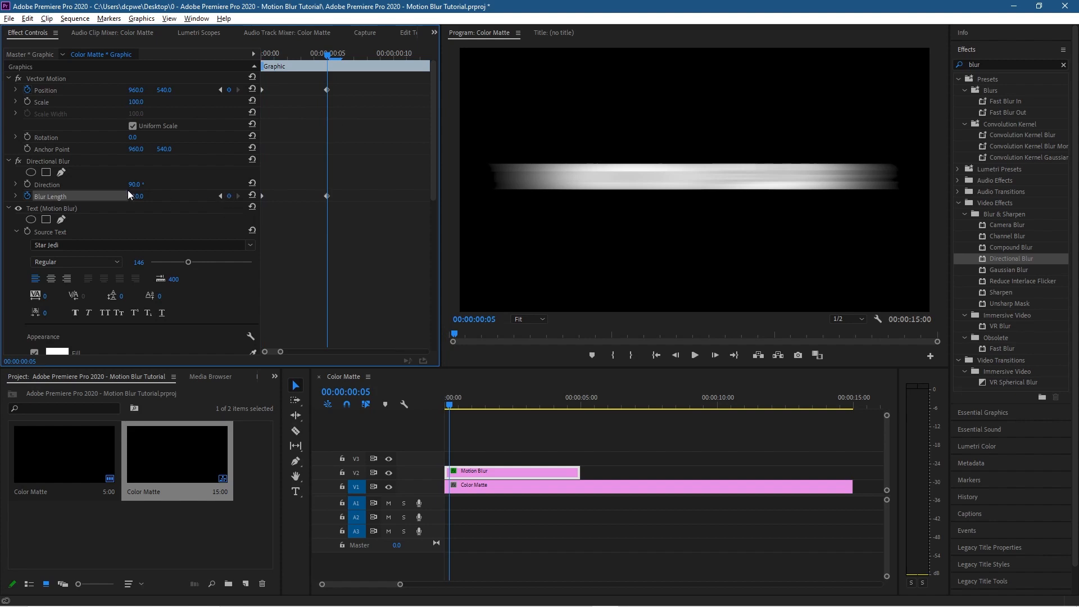
click(136, 196)
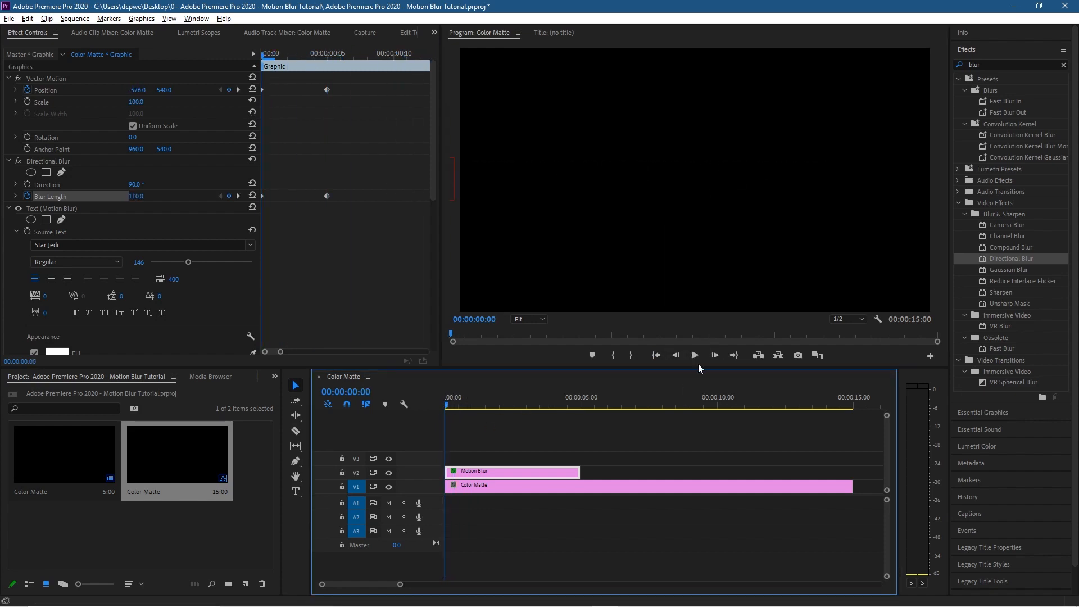
Step: Step the playhead forward frame by frame to 00:00:00:05
click(460, 405)
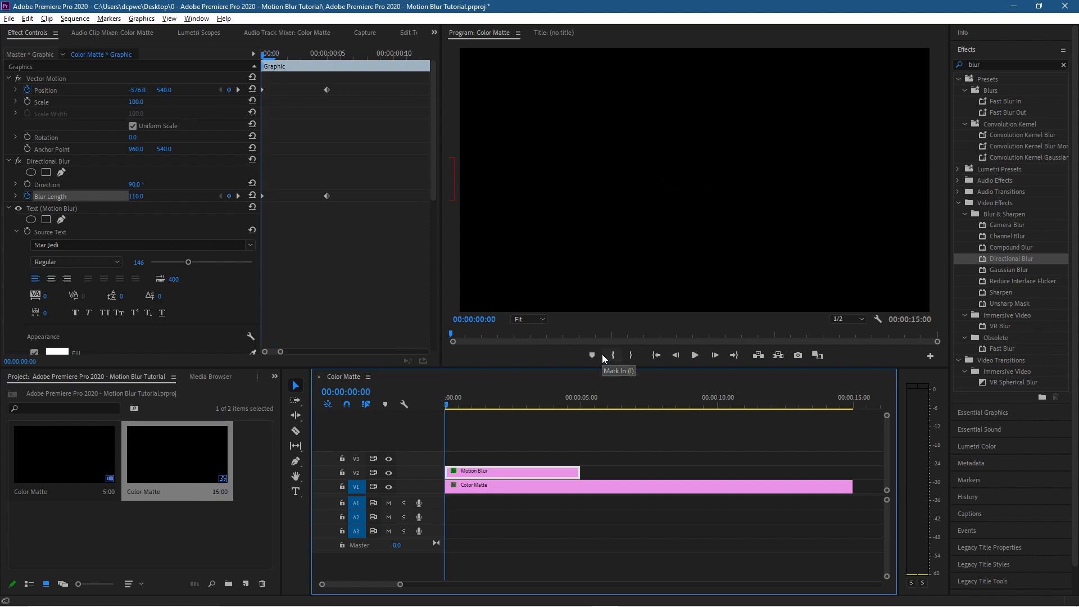
mouse_move(713, 357)
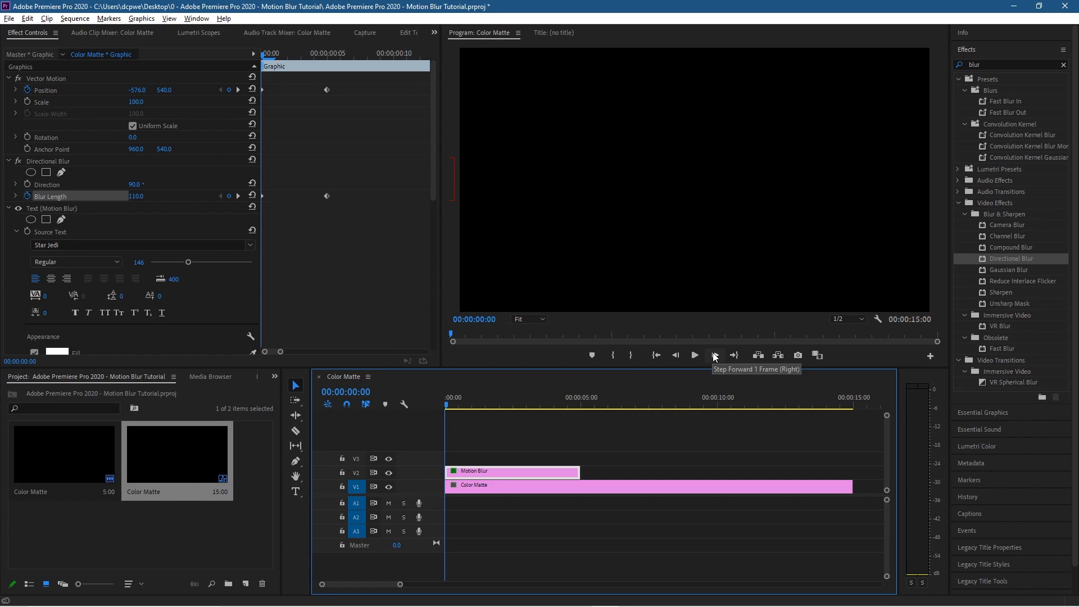
click(714, 355)
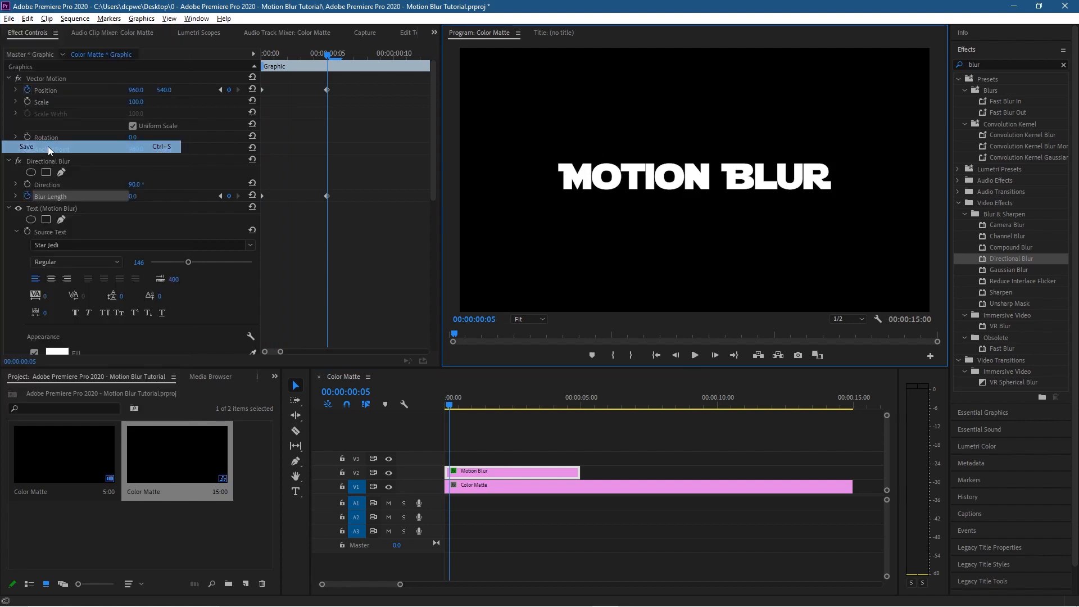
Step: Save the Motion Blur Tutorial project and confirm the save
click(26, 147)
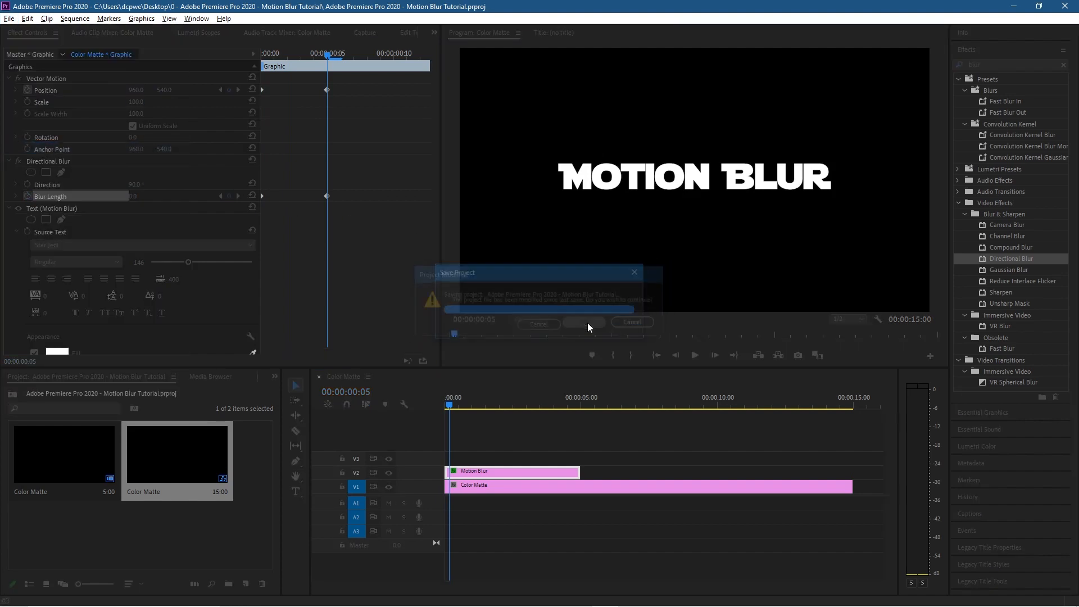
click(583, 321)
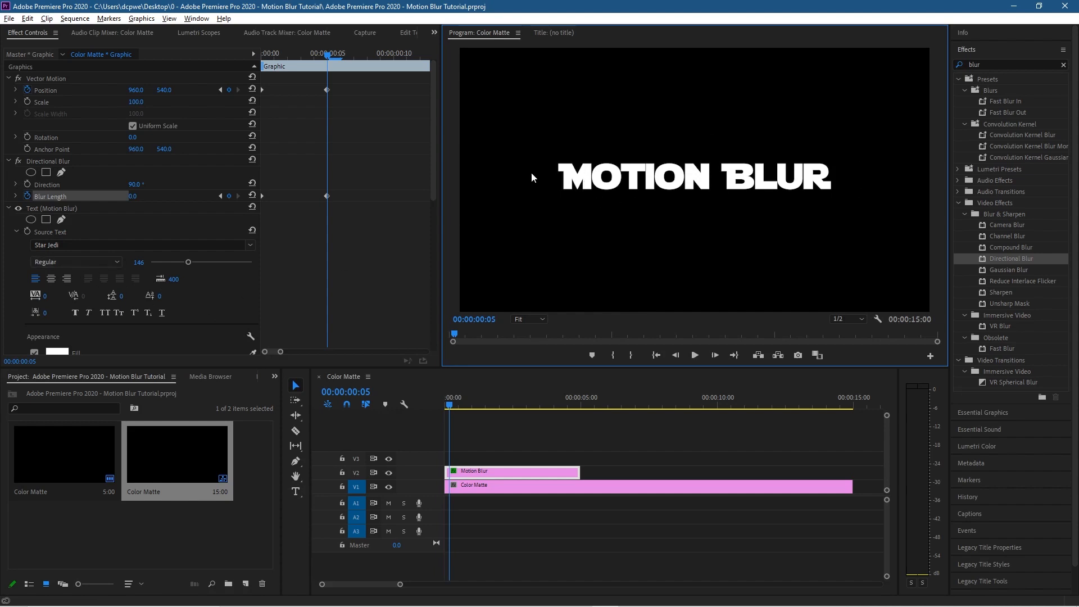
Step: Enable a stroke on the MOTION BLUR text, set its width, and open its colour picker
scroll(down, 3)
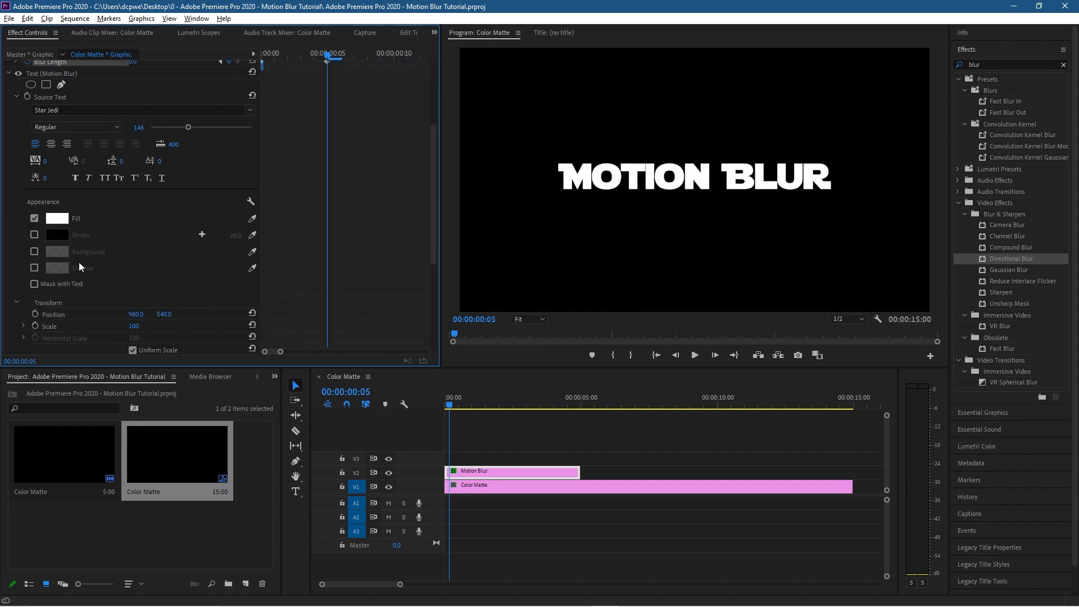
click(34, 236)
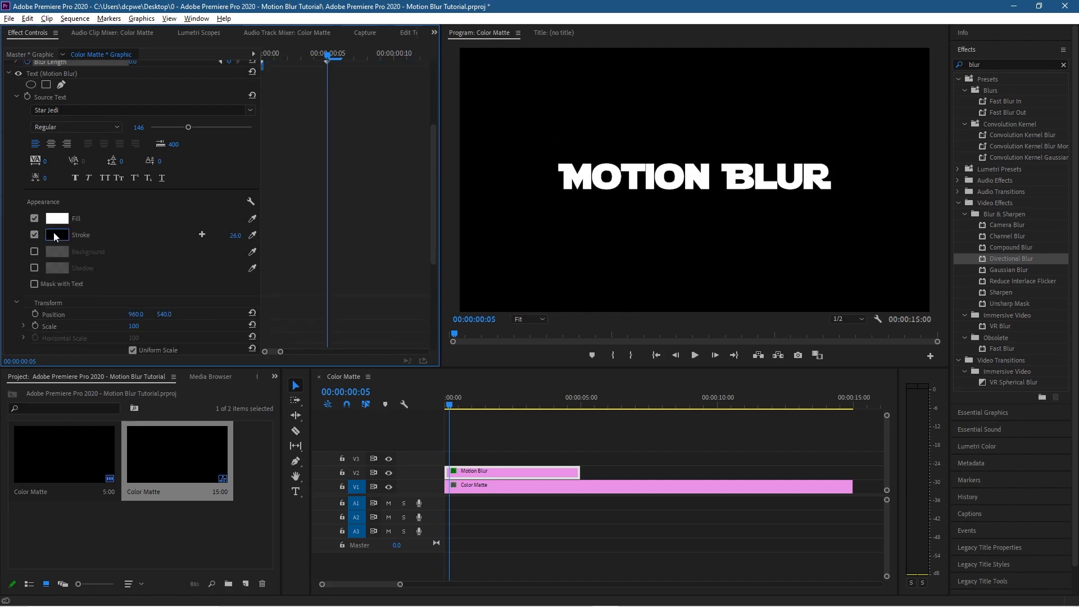
click(233, 235)
text(1)
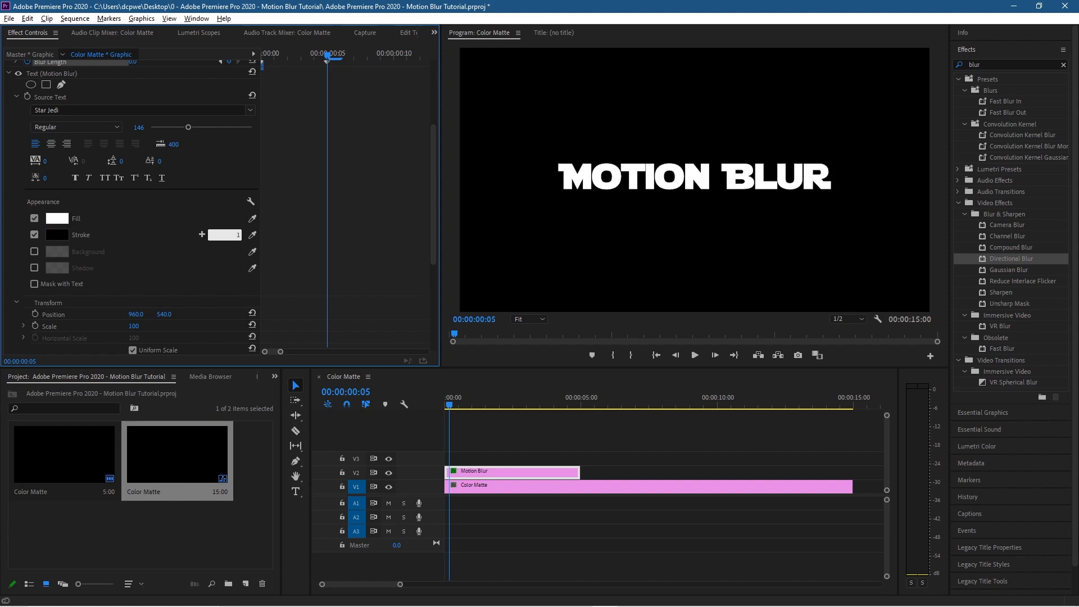
click(56, 234)
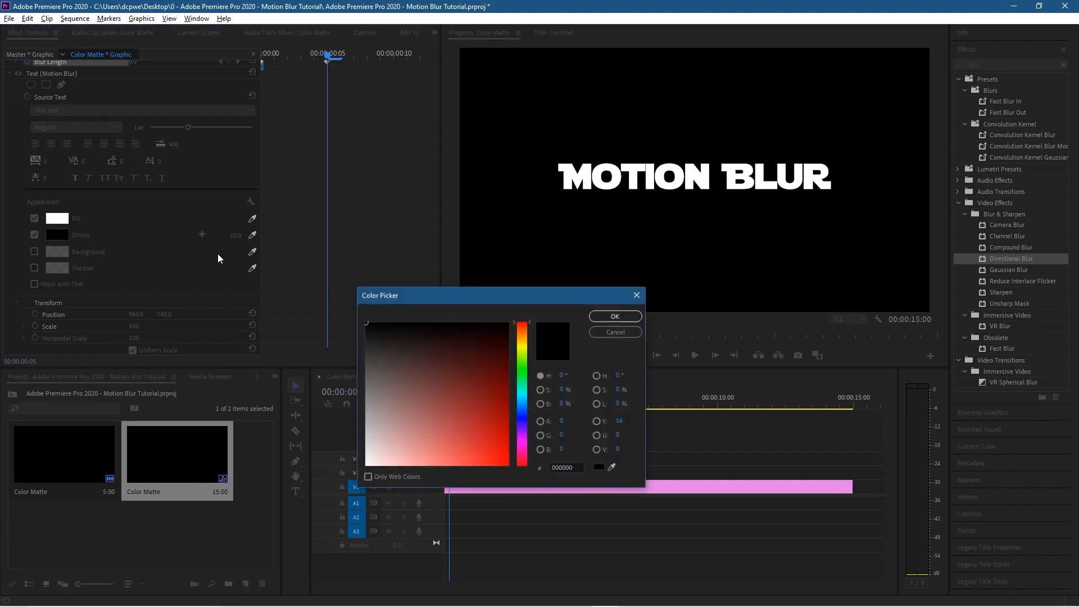
Step: Pick blue as the MOTION BLUR stroke colour and confirm it
click(501, 411)
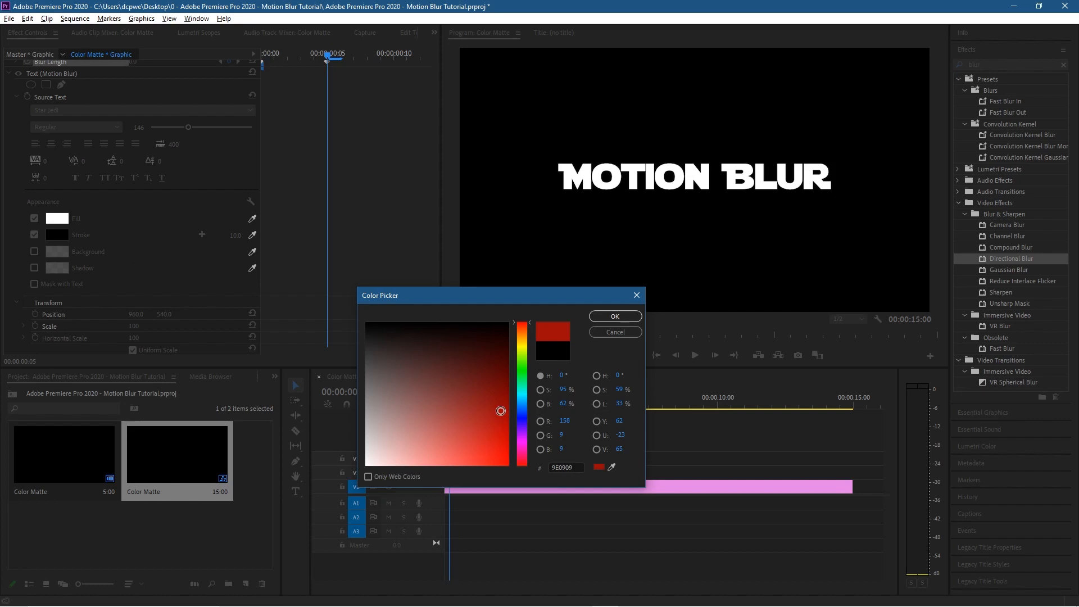
click(521, 408)
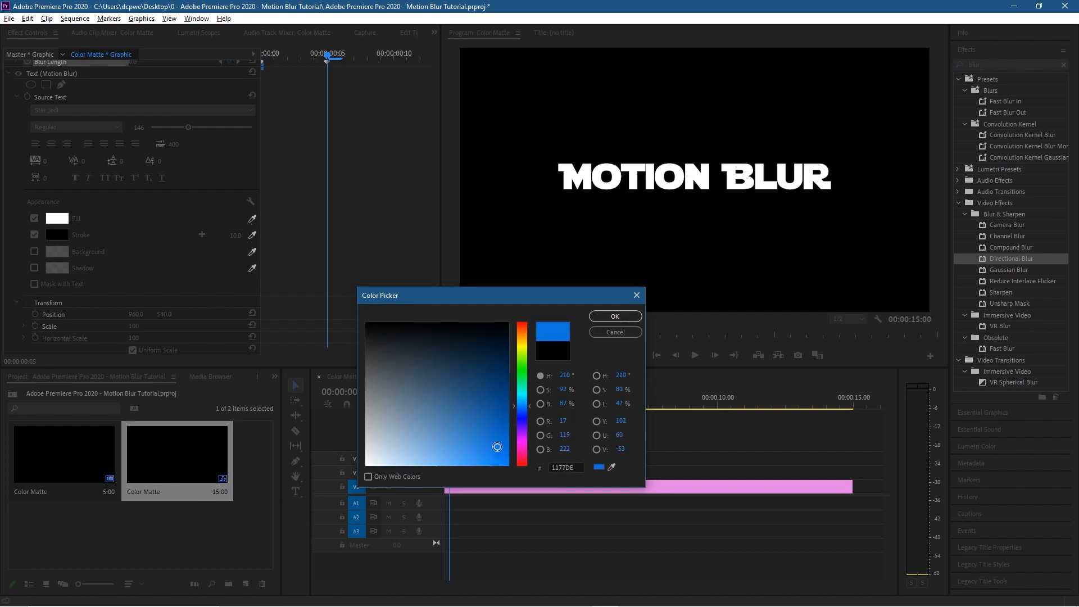
click(613, 316)
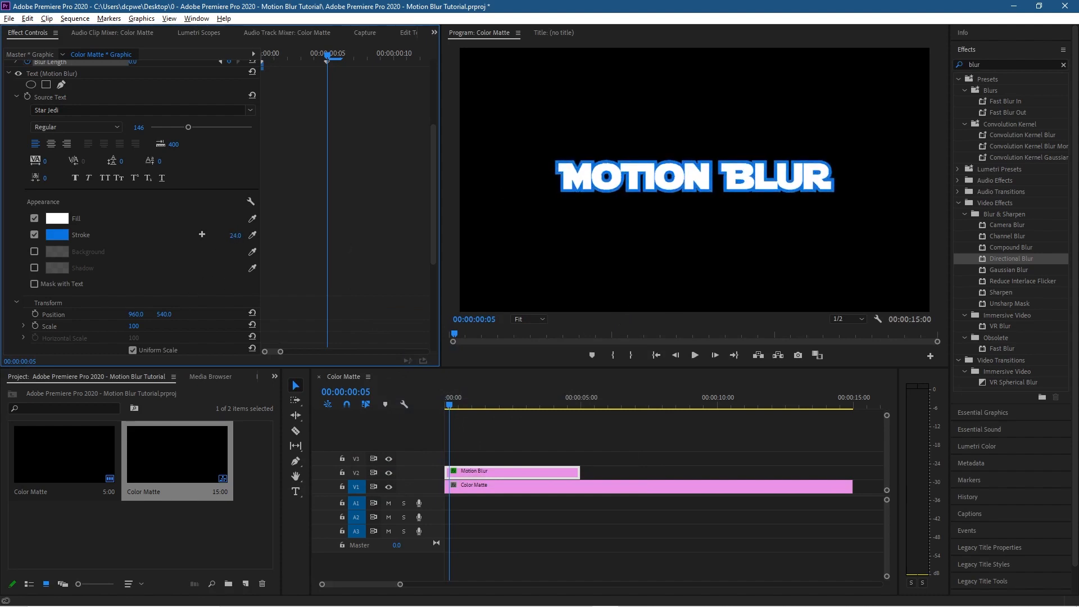
Step: Scrub the blue stroke width down from 24 to 18
drag(237, 235, 227, 235)
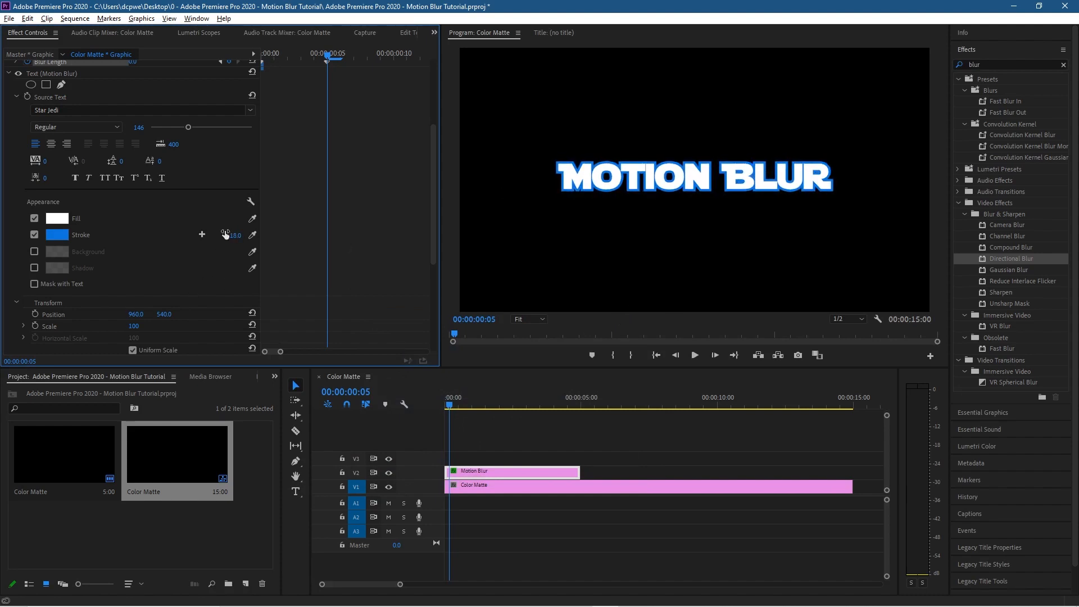
mouse_move(539, 396)
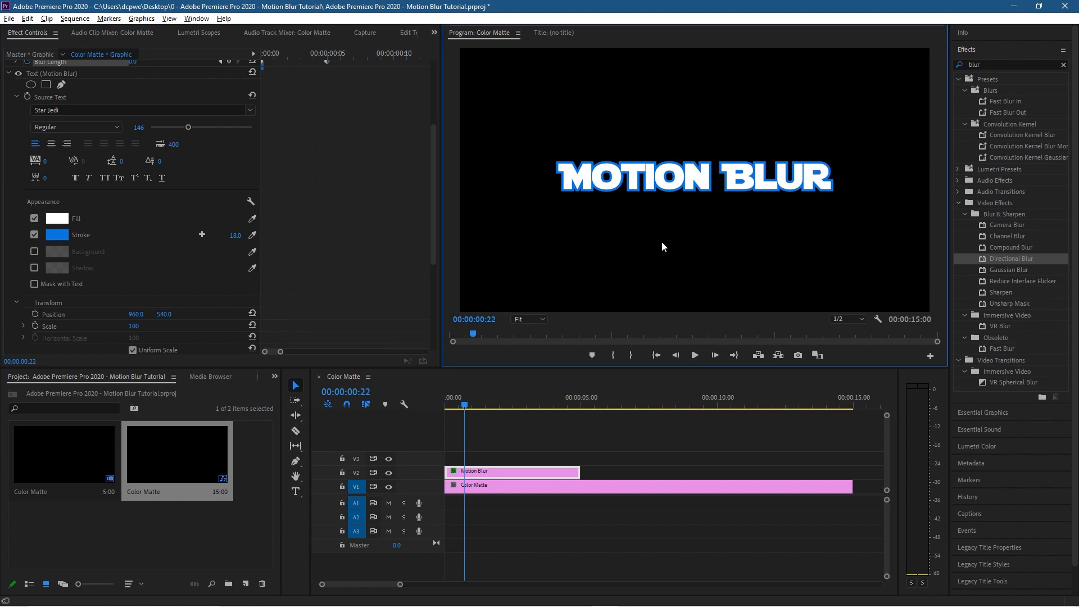
mouse_move(589, 229)
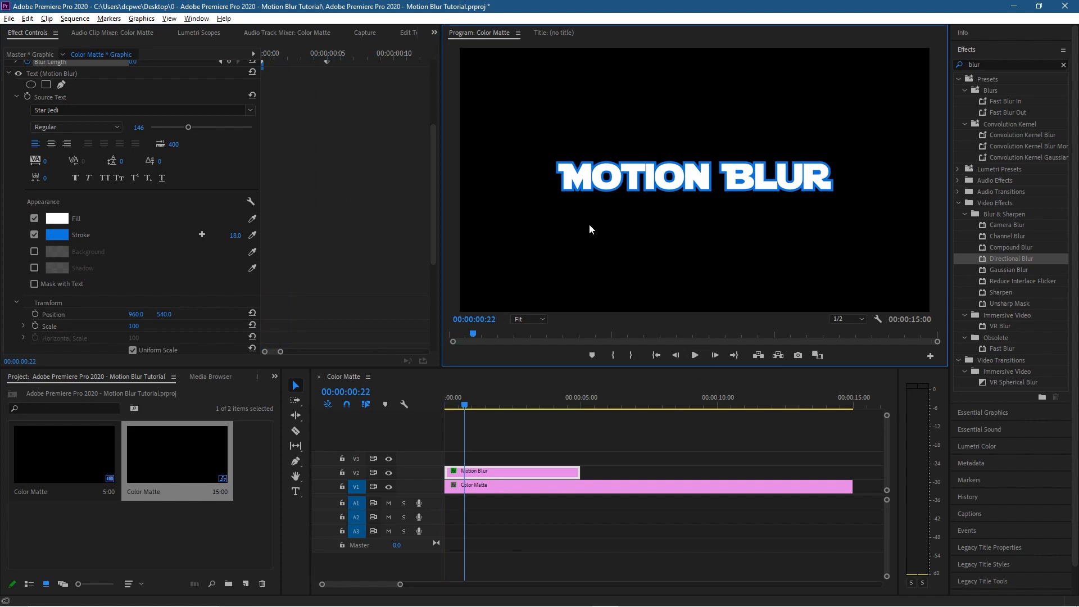
mouse_move(708, 193)
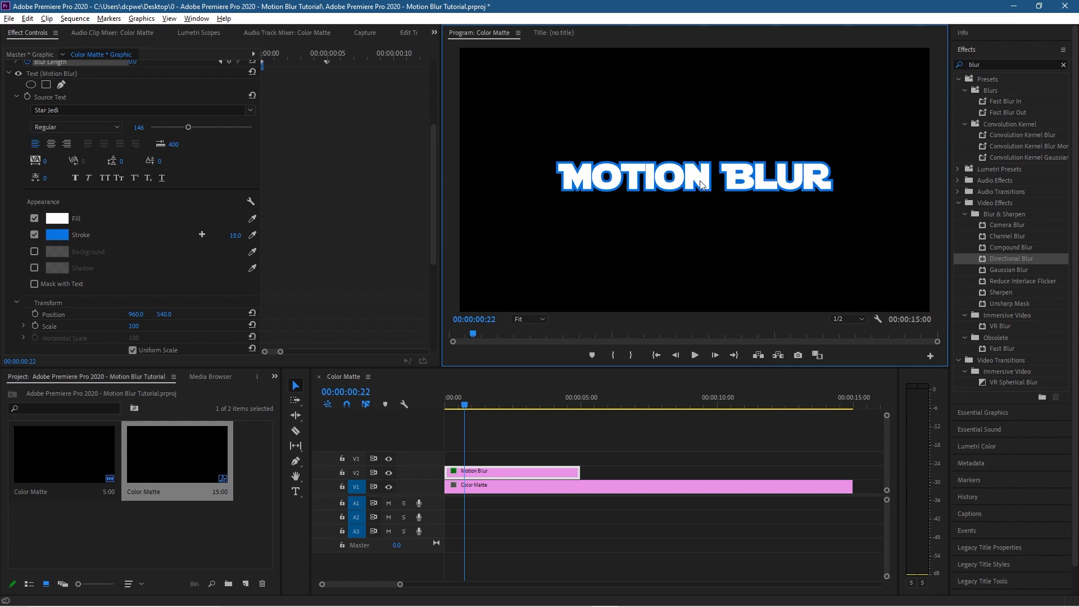
mouse_move(696, 240)
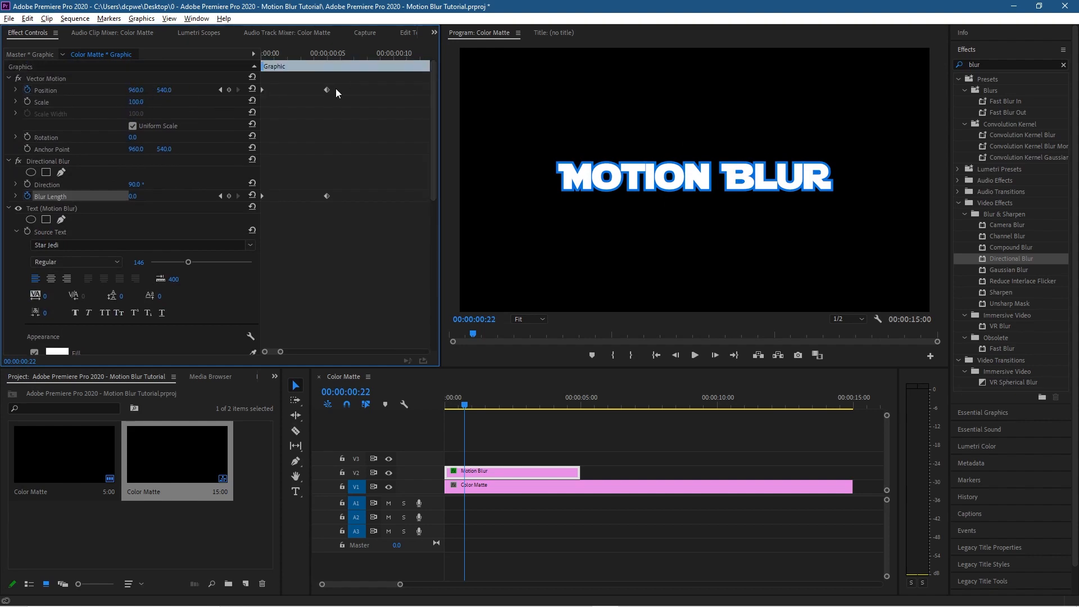
mouse_move(248, 73)
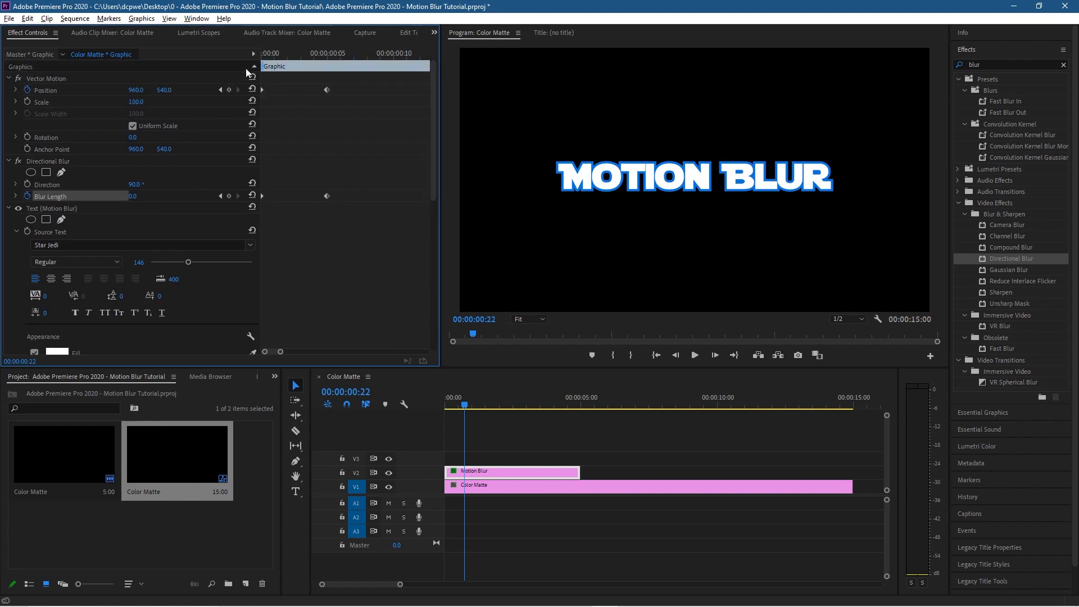
mouse_move(764, 181)
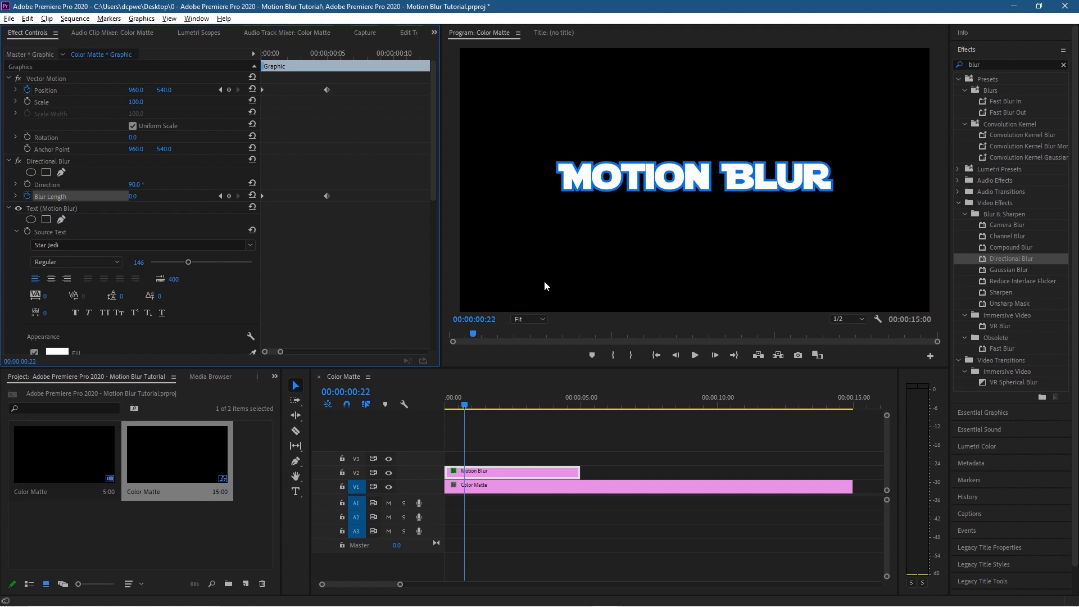
mouse_move(375, 240)
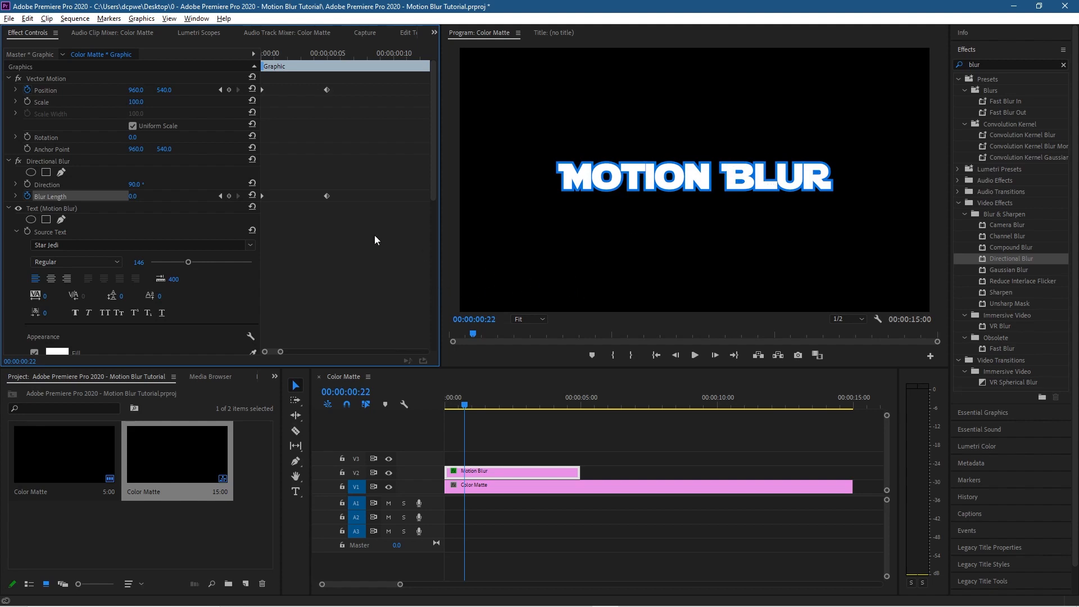
mouse_move(429, 406)
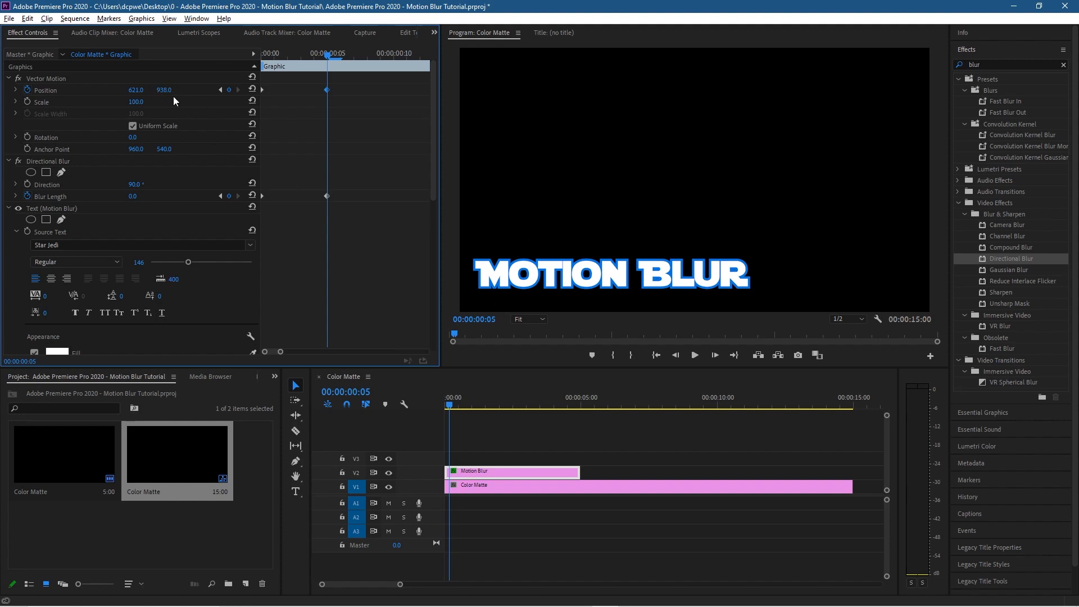
Step: Apply Ease In temporal interpolation to the landing keyframes and return to the In point
double_click(163, 89)
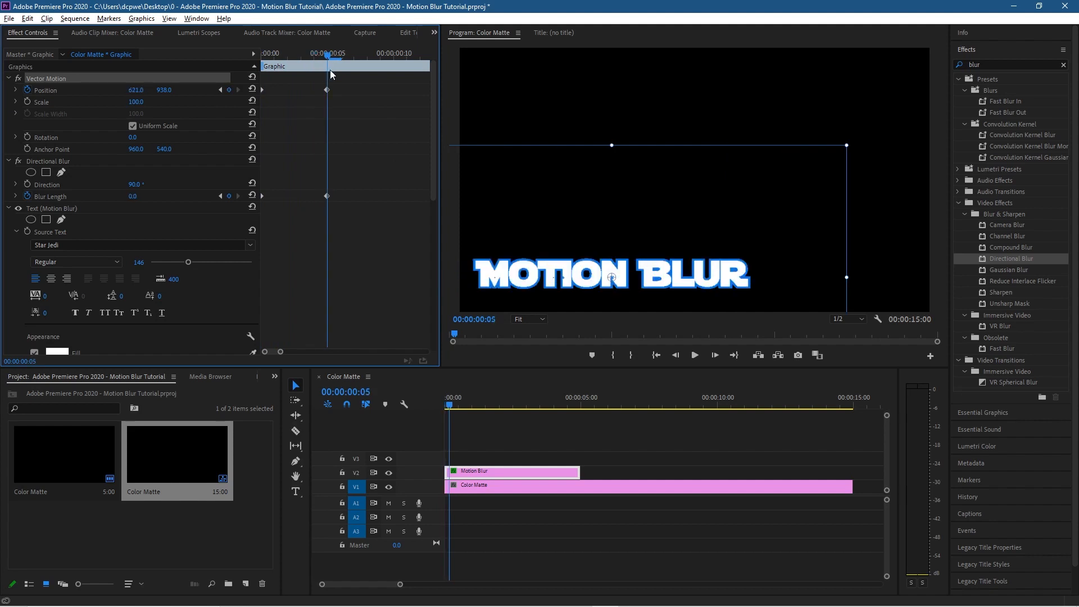
mouse_move(348, 167)
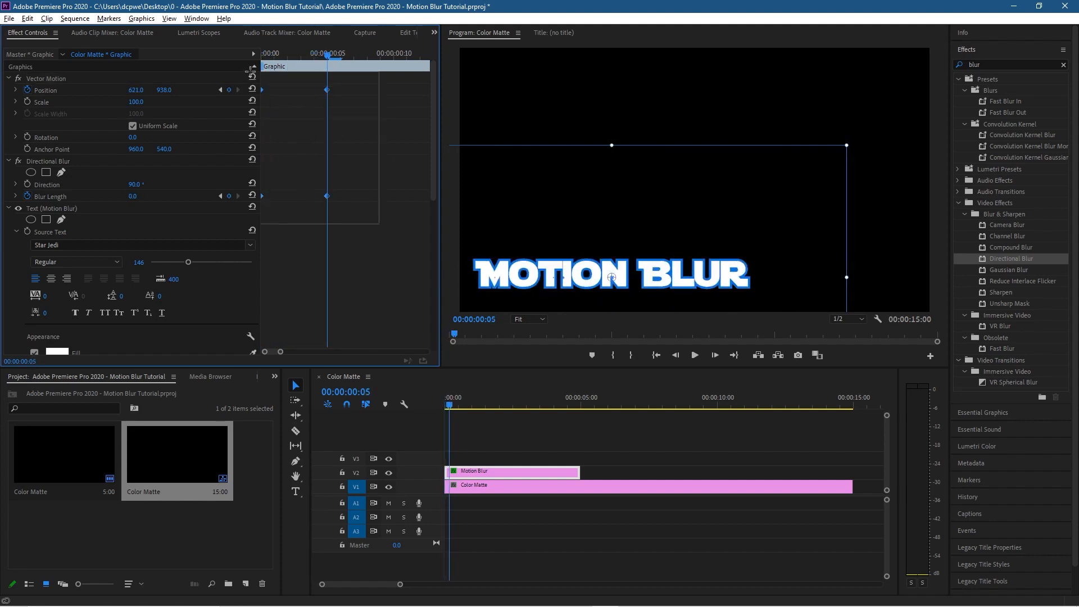
right_click(327, 90)
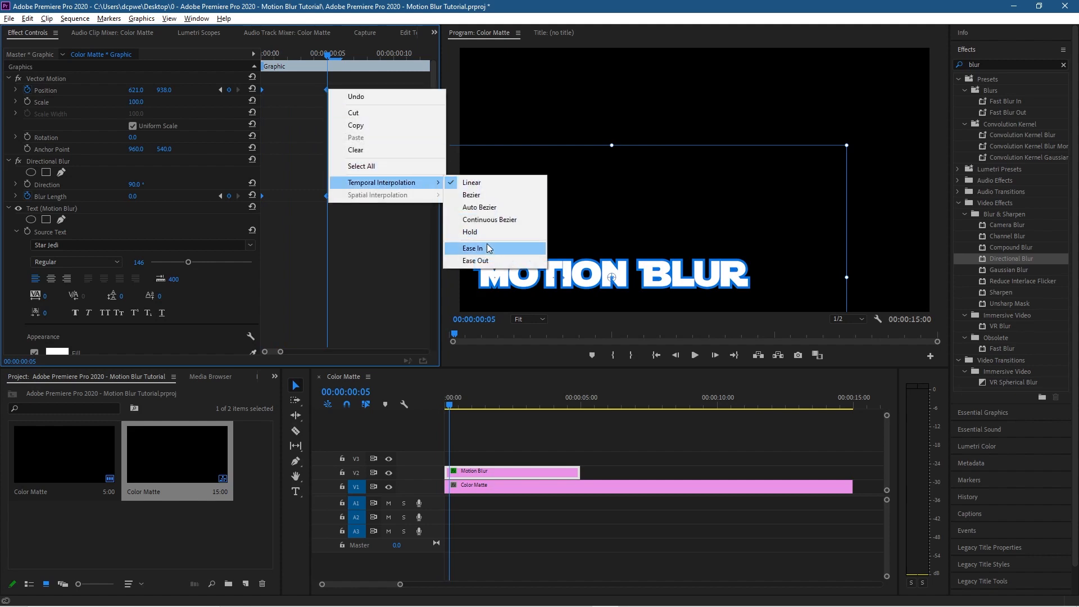
click(472, 249)
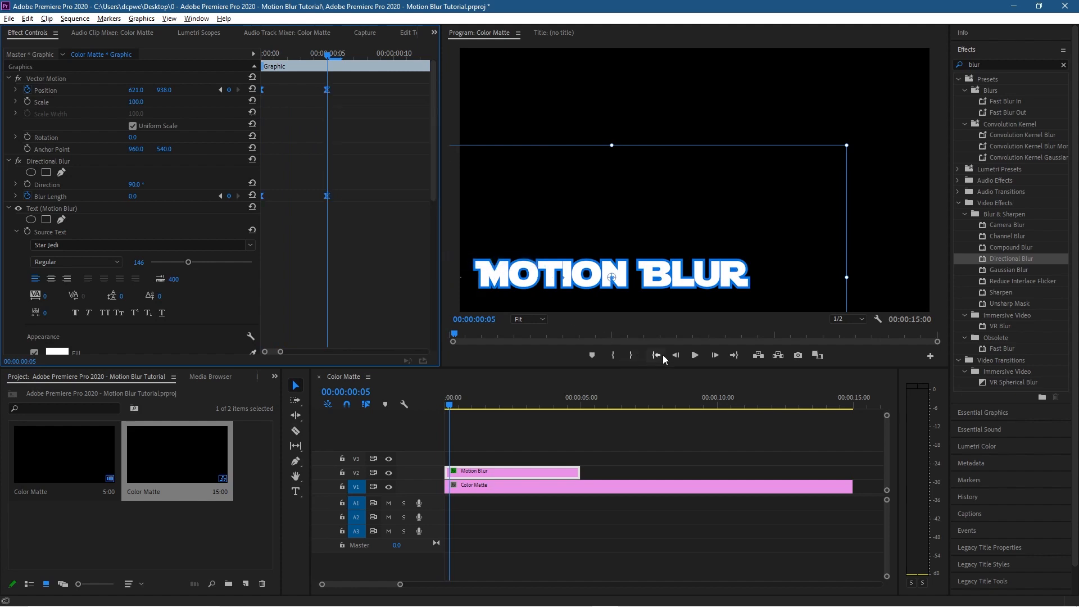
click(655, 355)
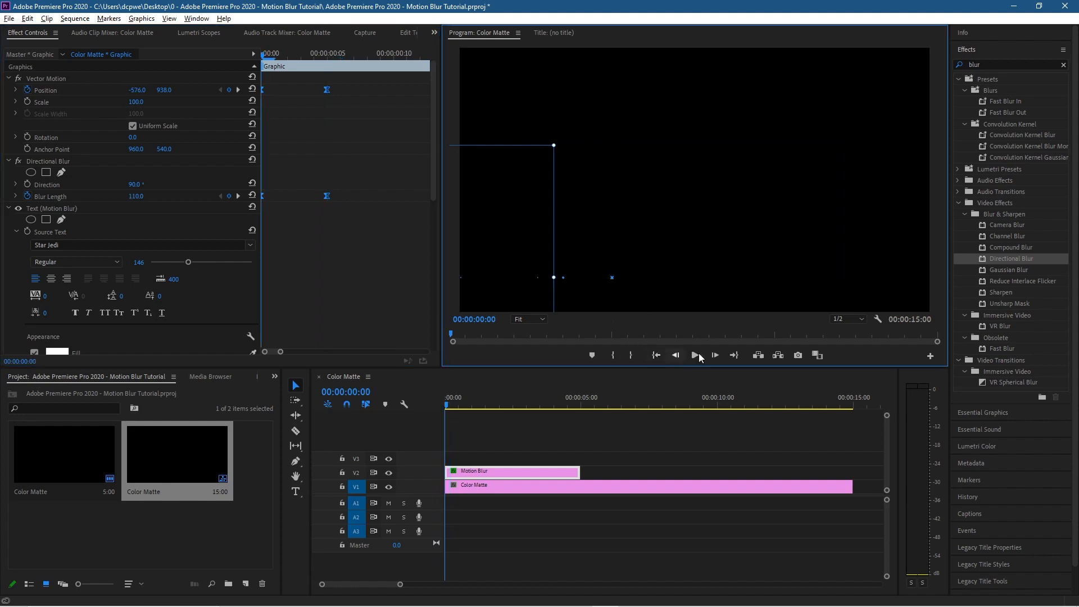
click(655, 355)
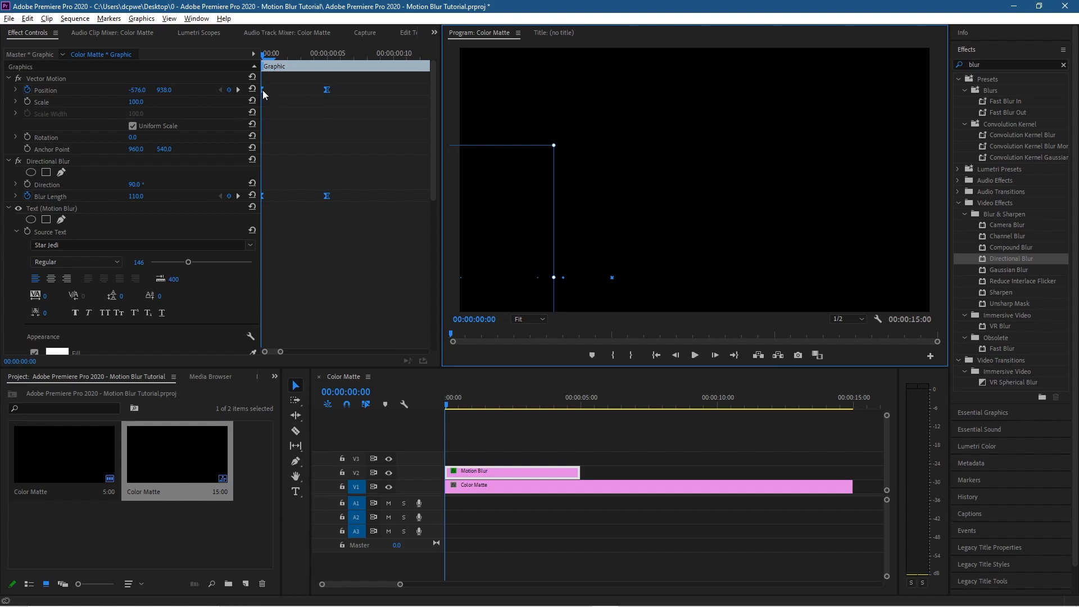
mouse_move(488, 403)
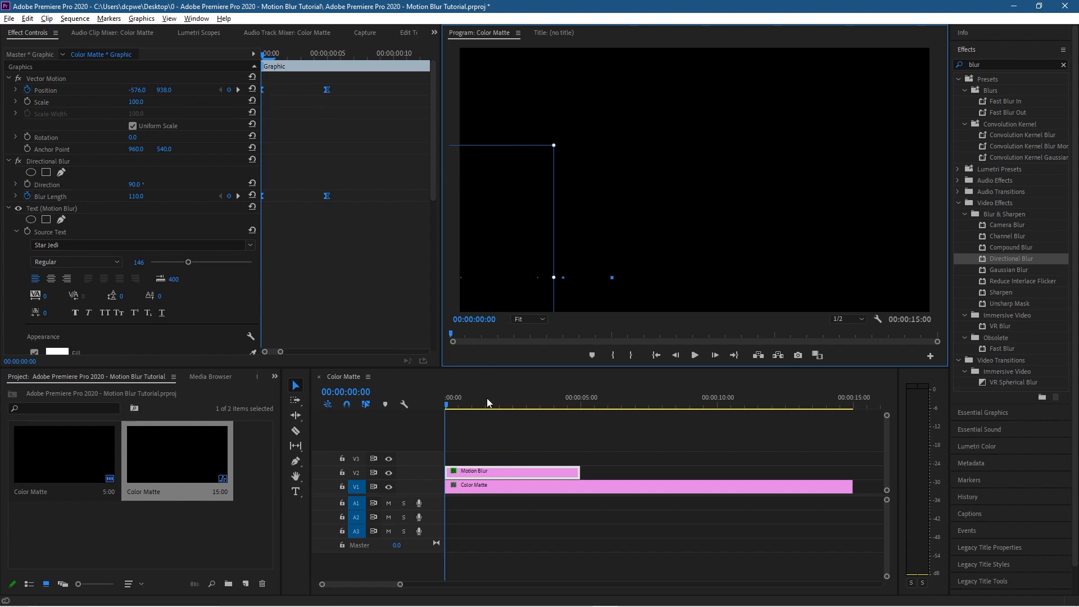